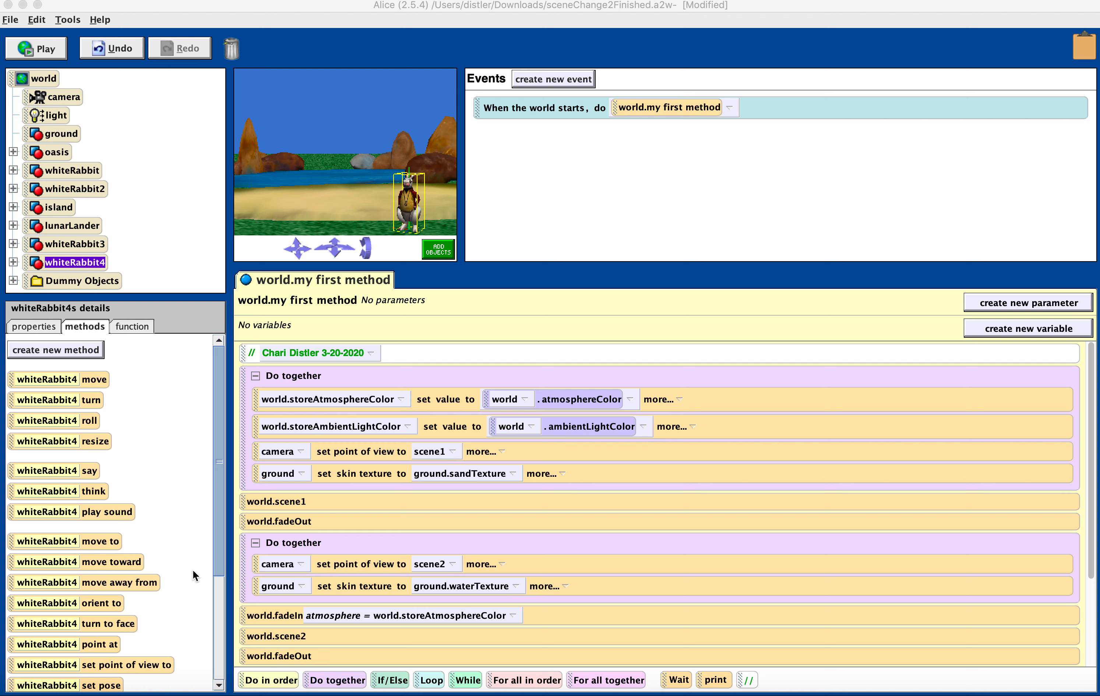
pyautogui.moveTo(189, 536)
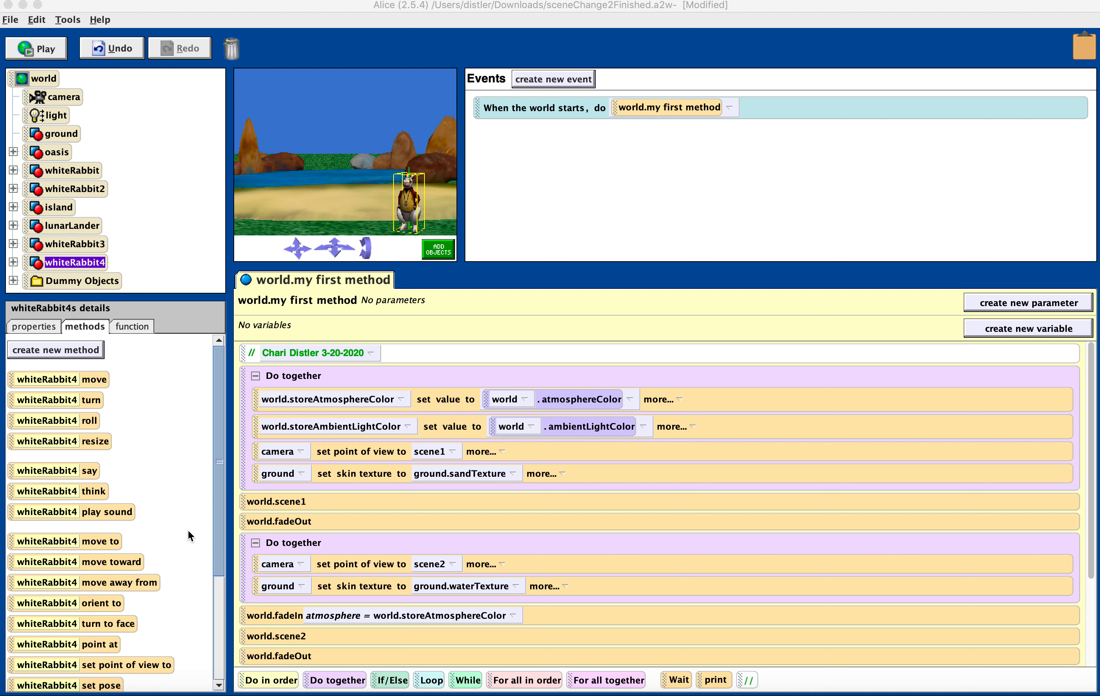
pyautogui.moveTo(190, 537)
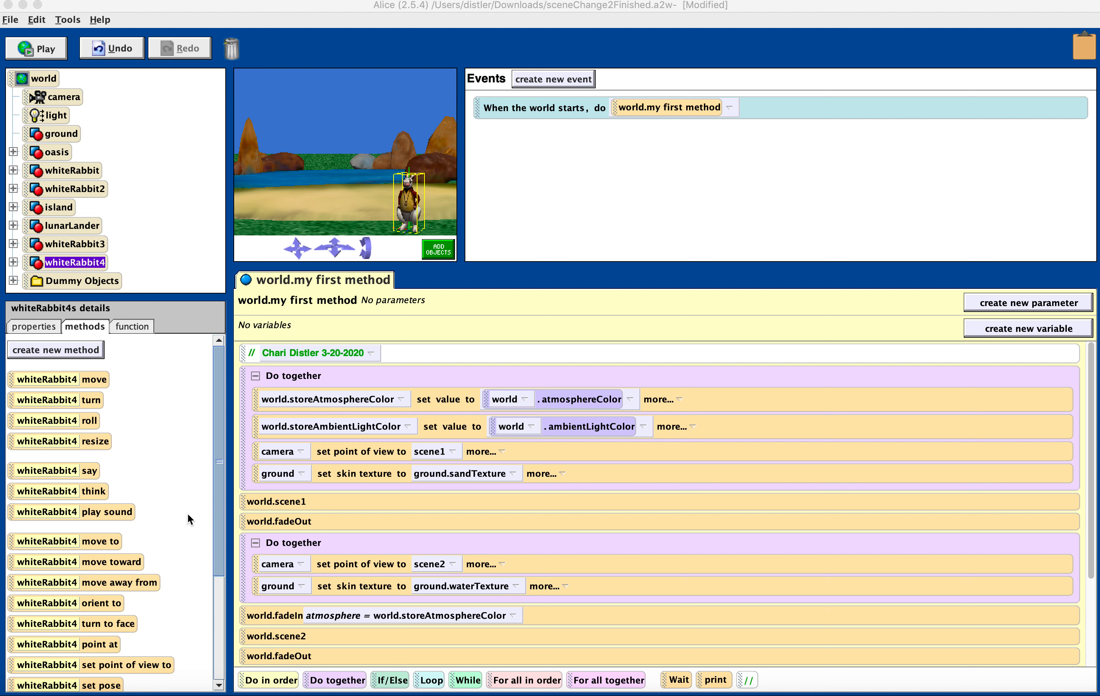
pyautogui.moveTo(185, 517)
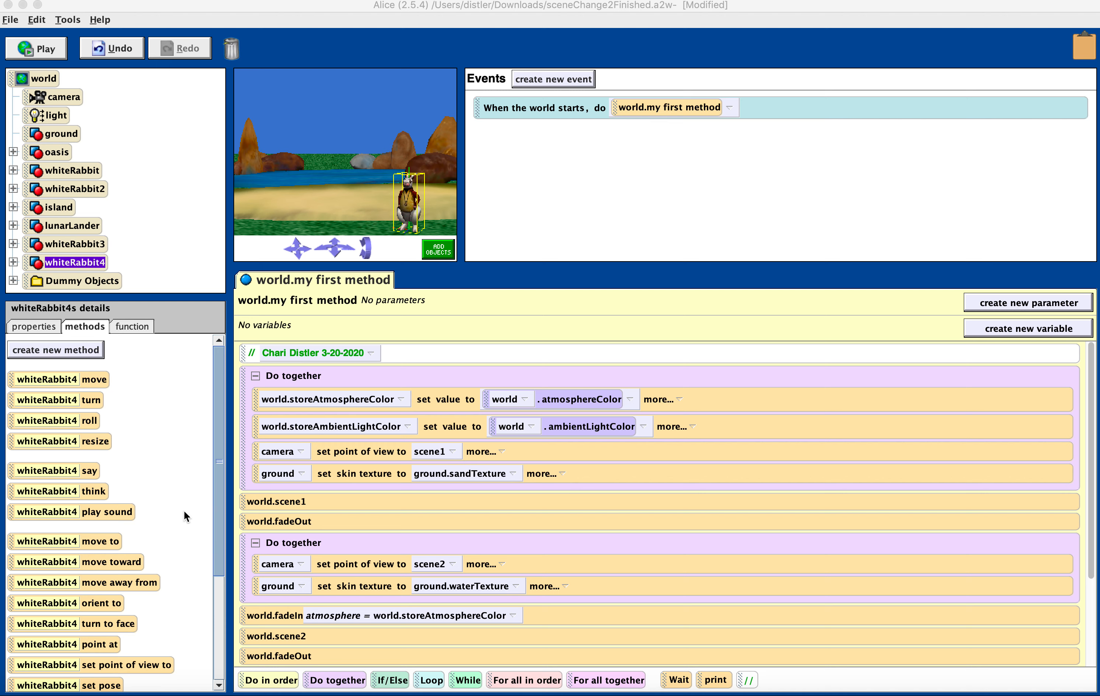
pyautogui.moveTo(587, 117)
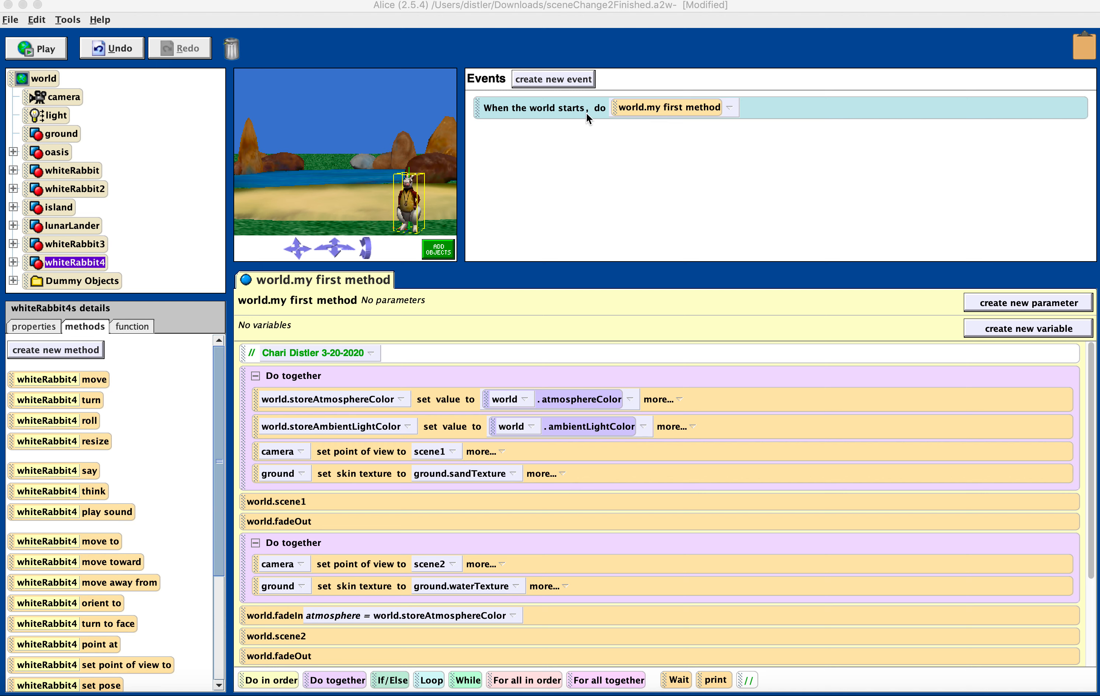
pyautogui.moveTo(661, 117)
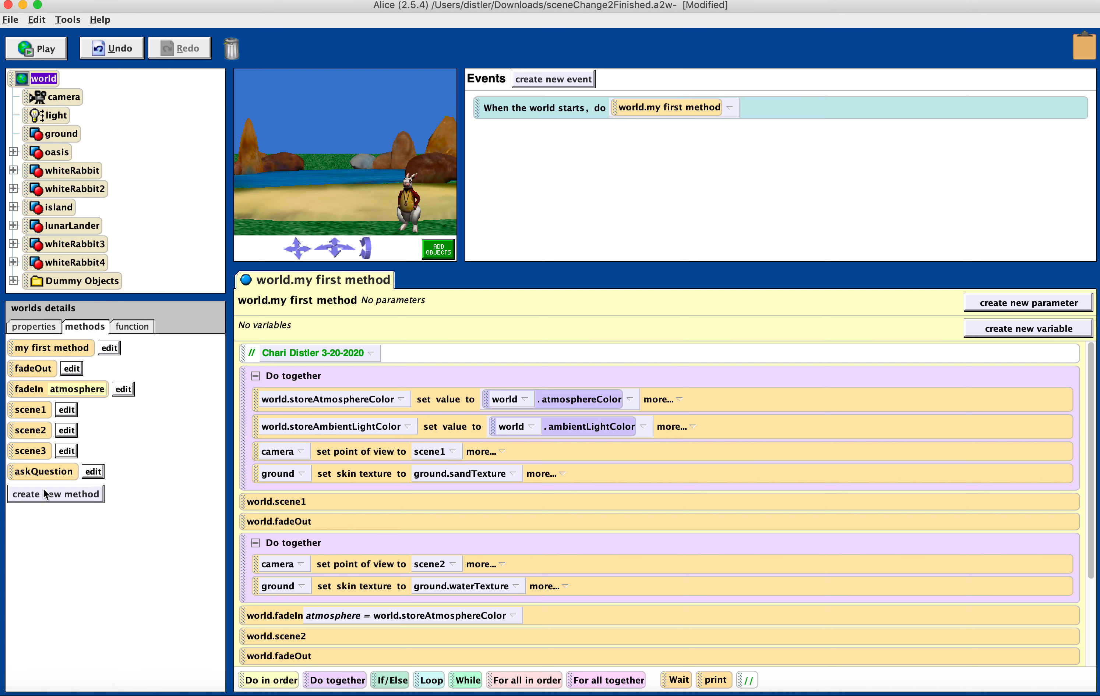
# Create a new world method named AskingQuestions
pyautogui.click(55, 494)
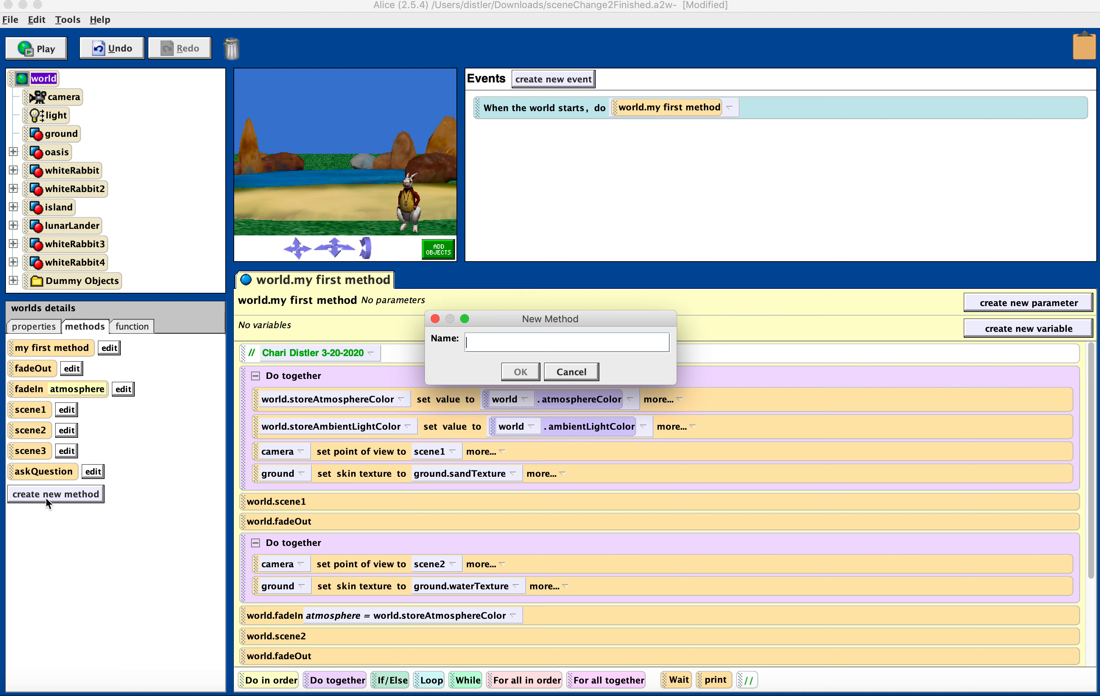
pyautogui.write('Asking')
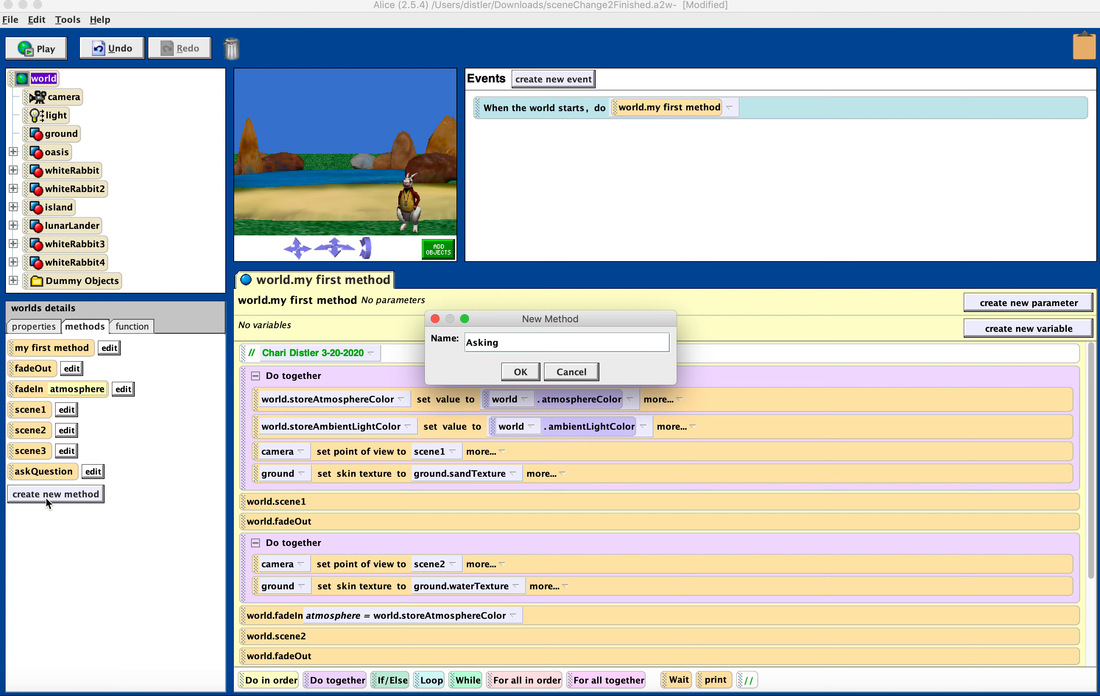
pyautogui.write('Questions')
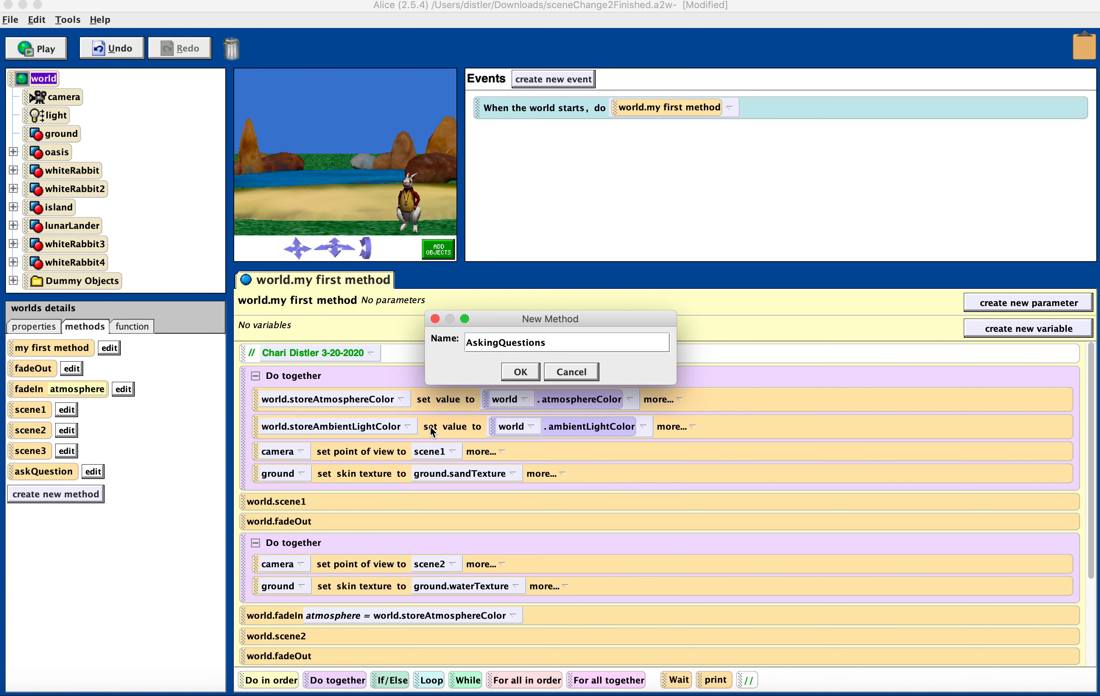
pyautogui.moveTo(517, 378)
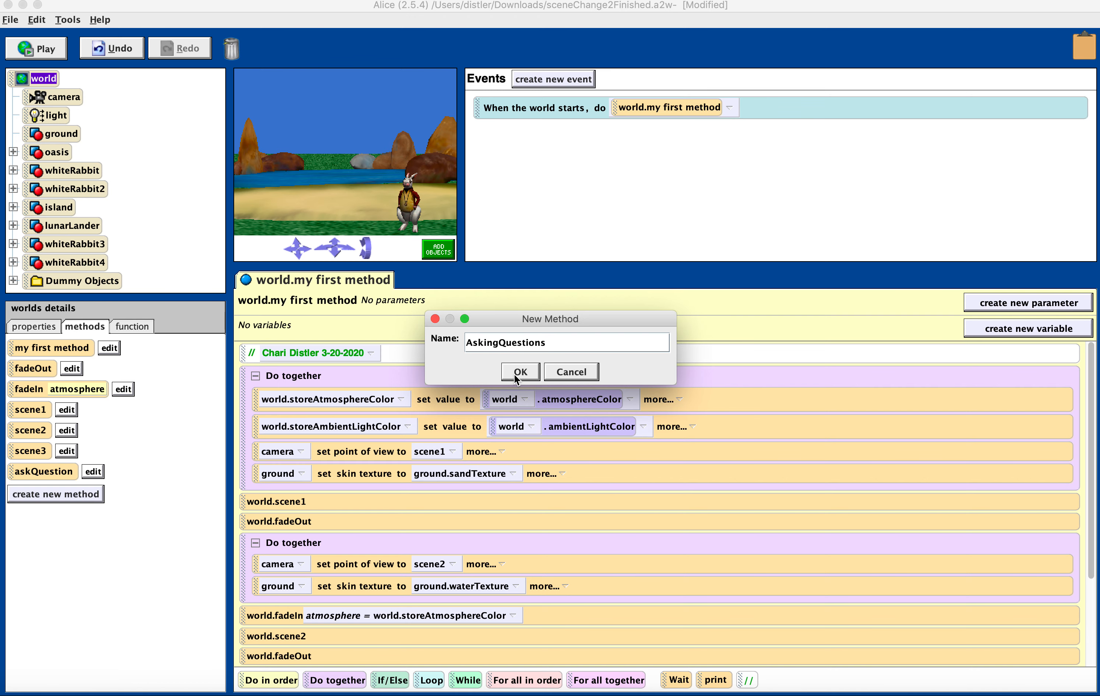
pyautogui.click(519, 372)
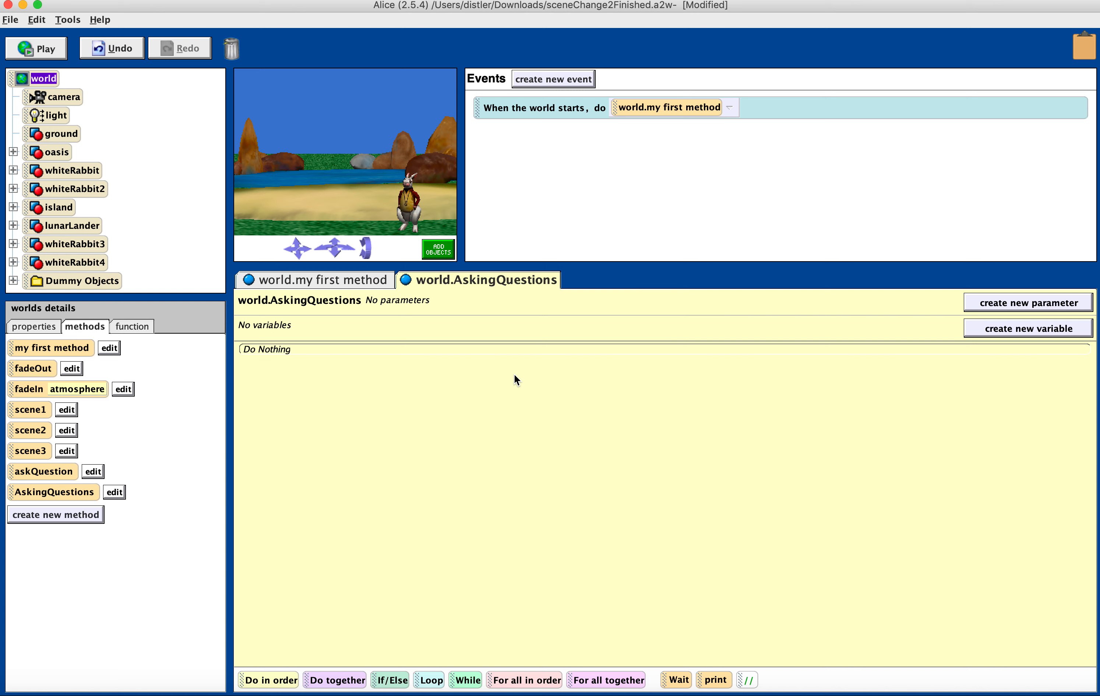
pyautogui.moveTo(23, 274)
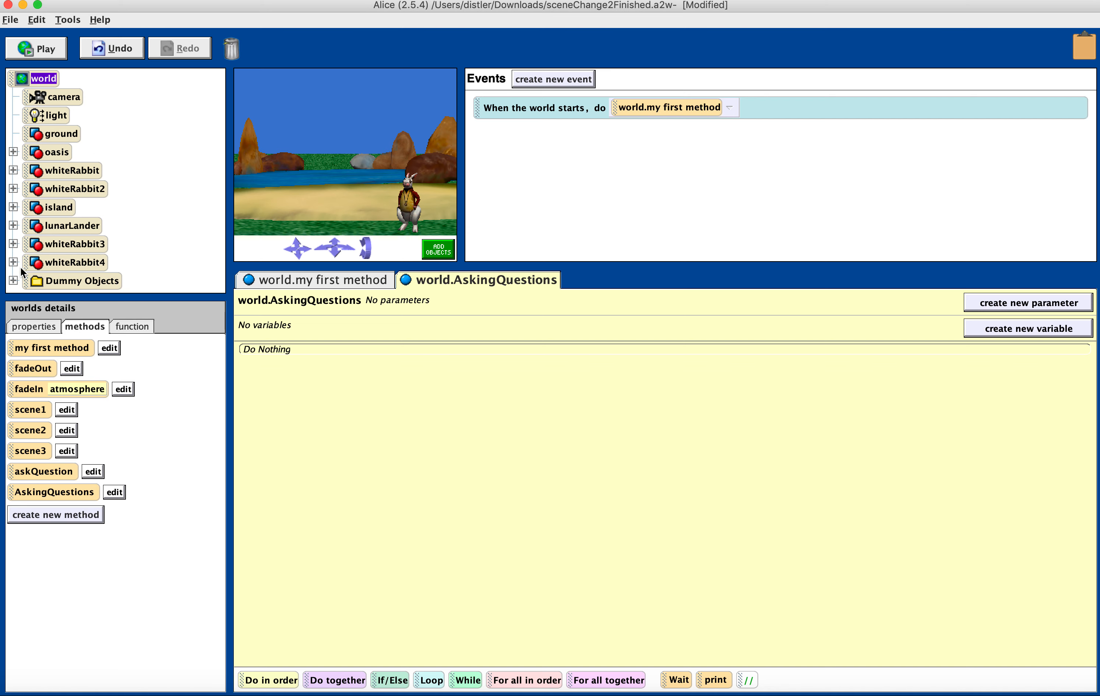
# Have whiteRabbit4 say "Would you like to see my animation?" as the first instruction
pyautogui.click(76, 262)
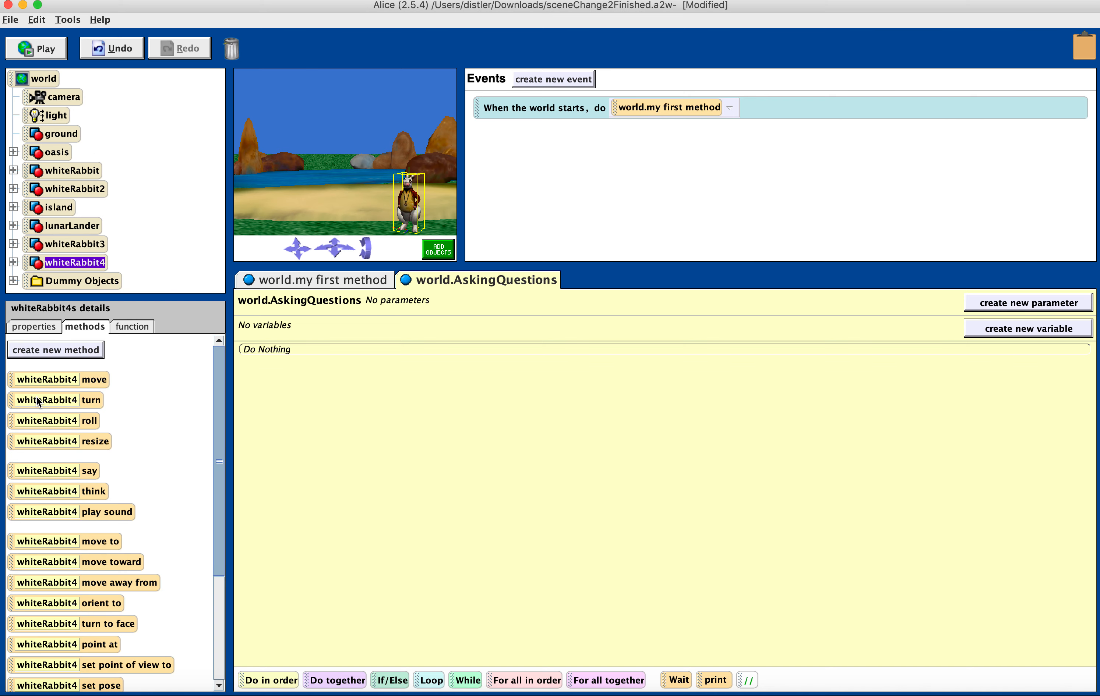
pyautogui.click(269, 349)
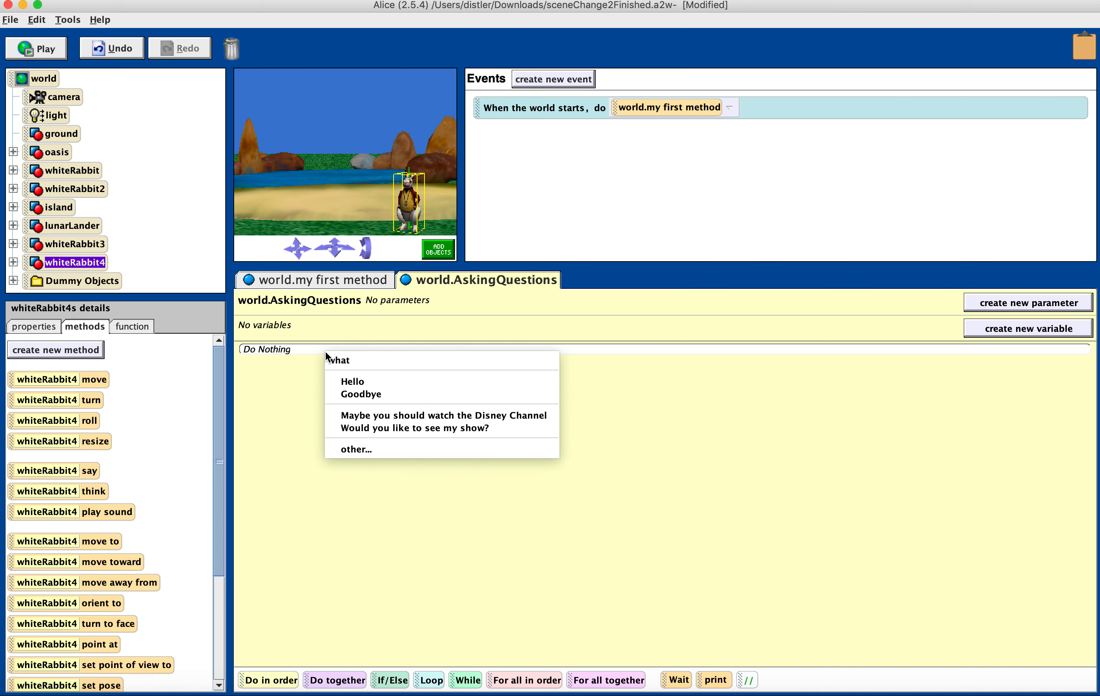
pyautogui.click(355, 449)
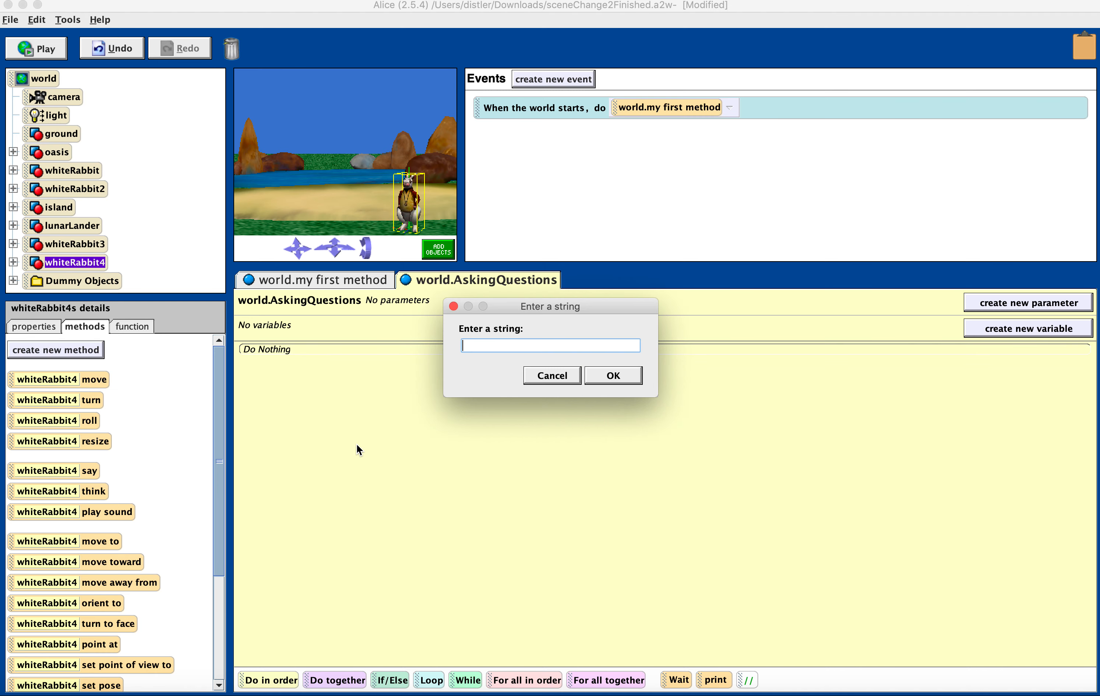
pyautogui.write('Would')
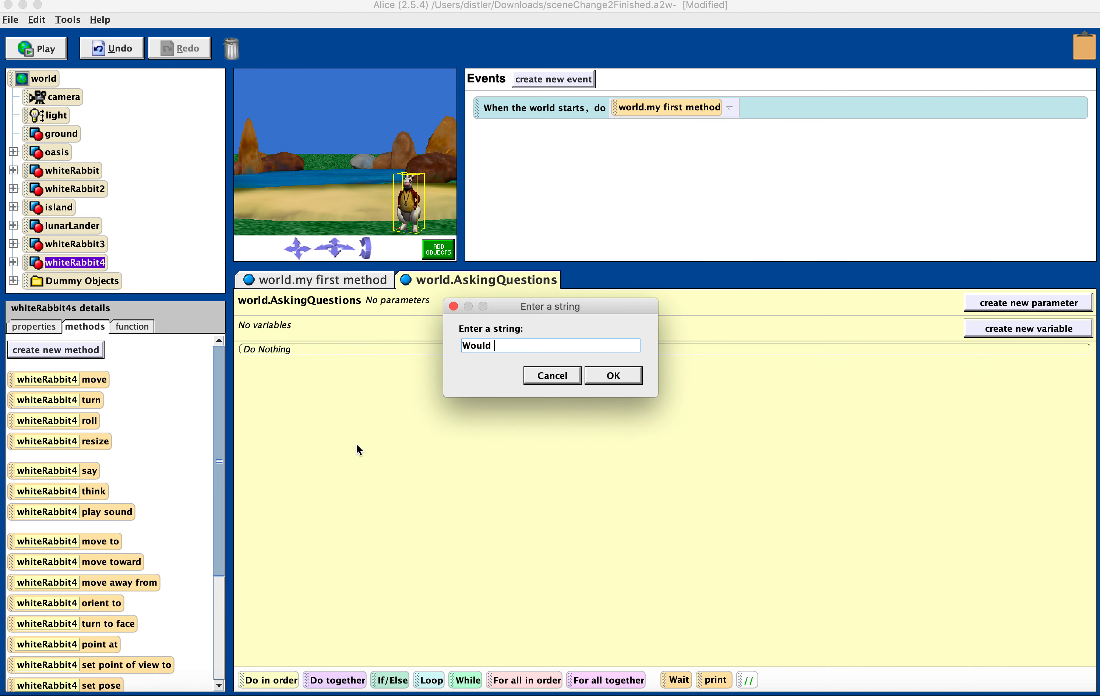
pyautogui.write('you like to s')
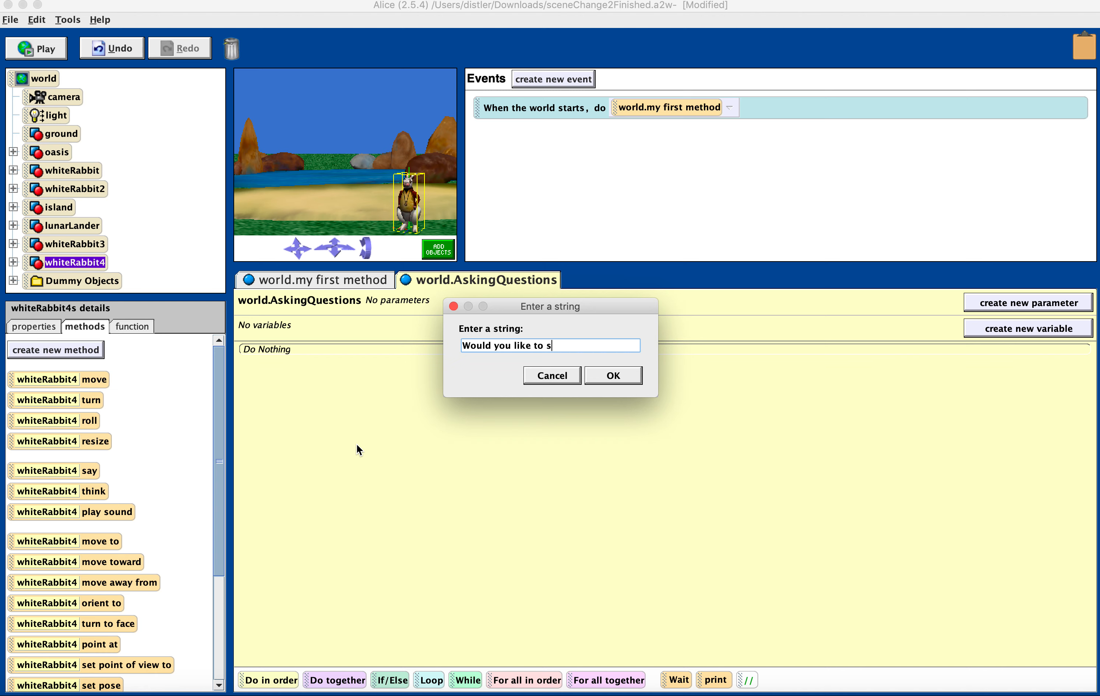
pyautogui.write('we')
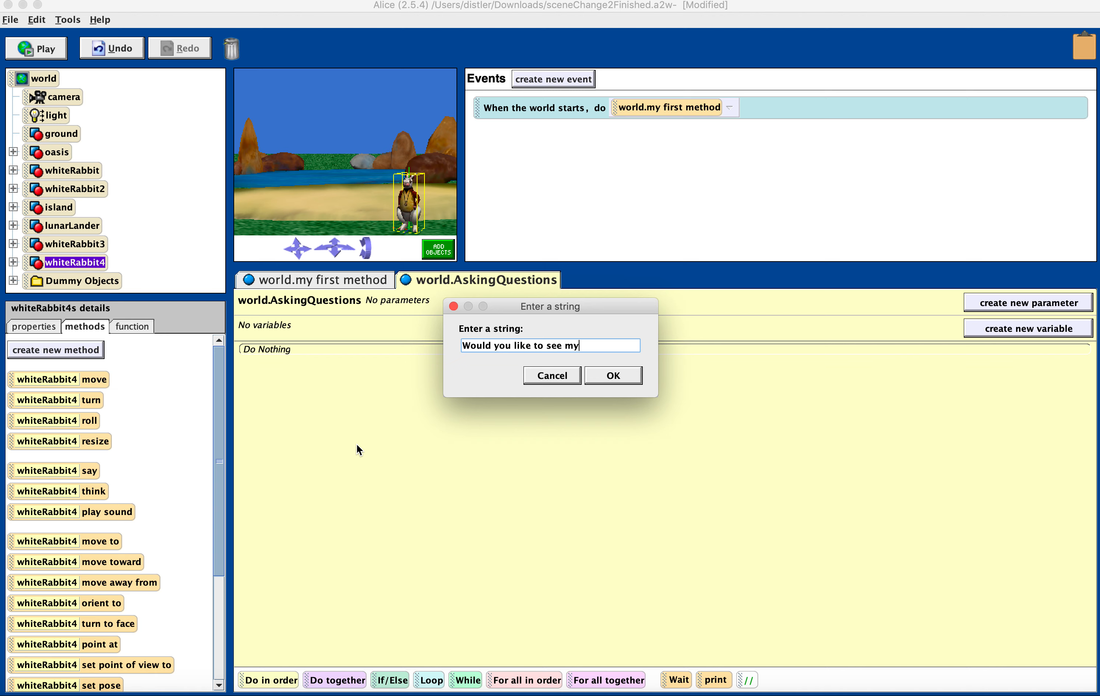
pyautogui.write('animation')
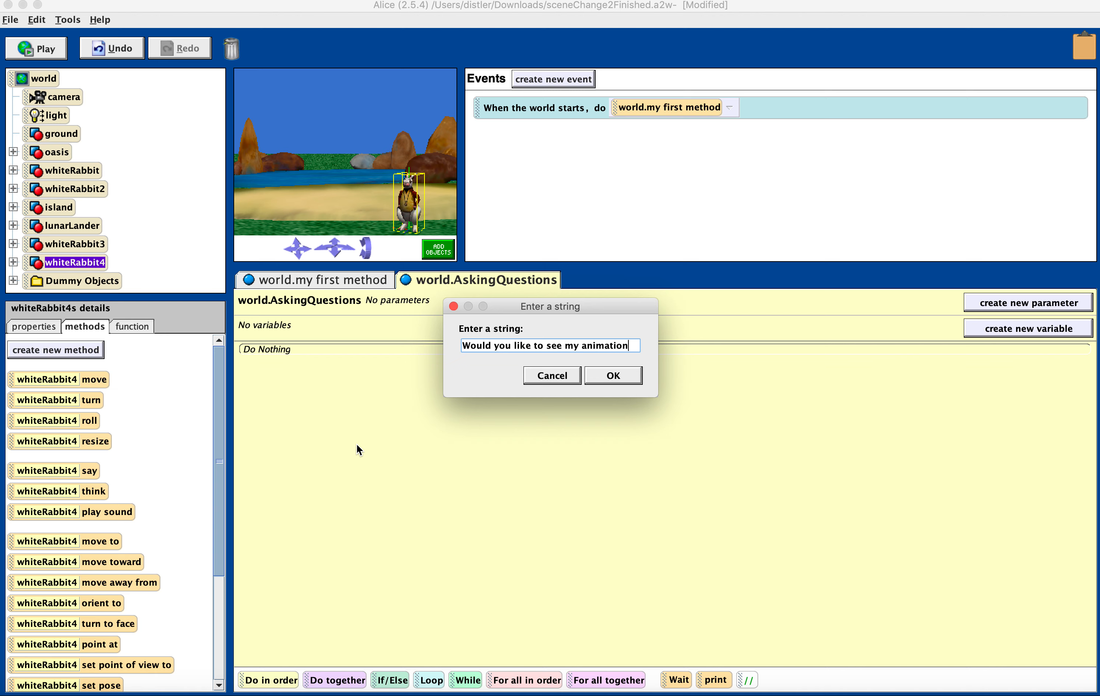
pyautogui.write('?')
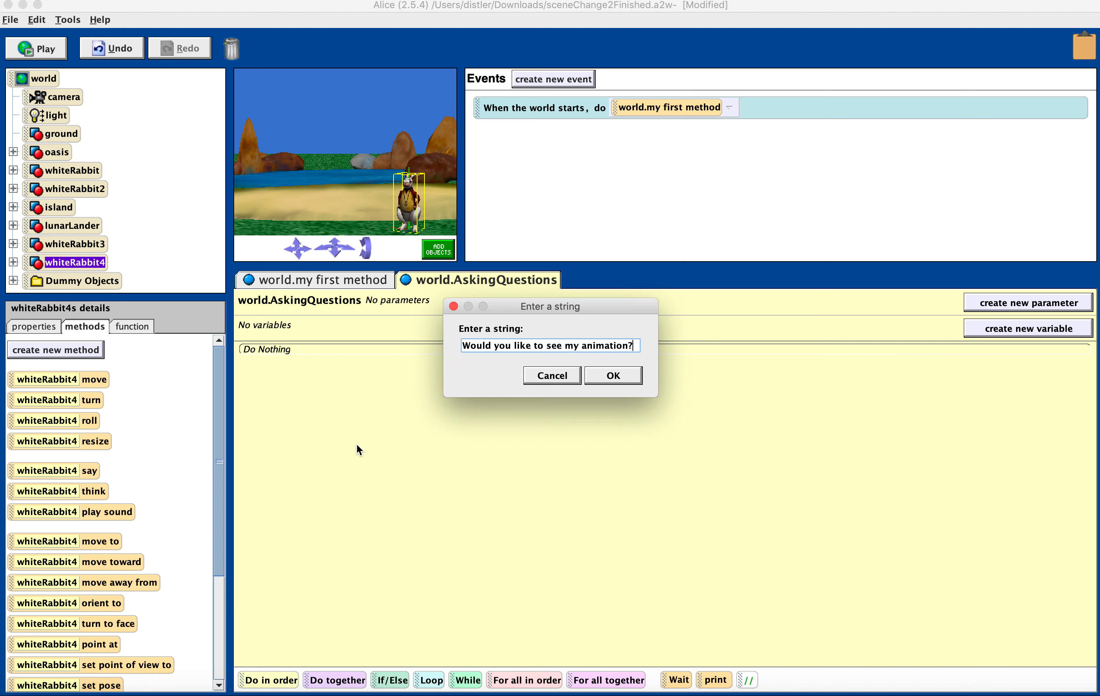
pyautogui.click(611, 375)
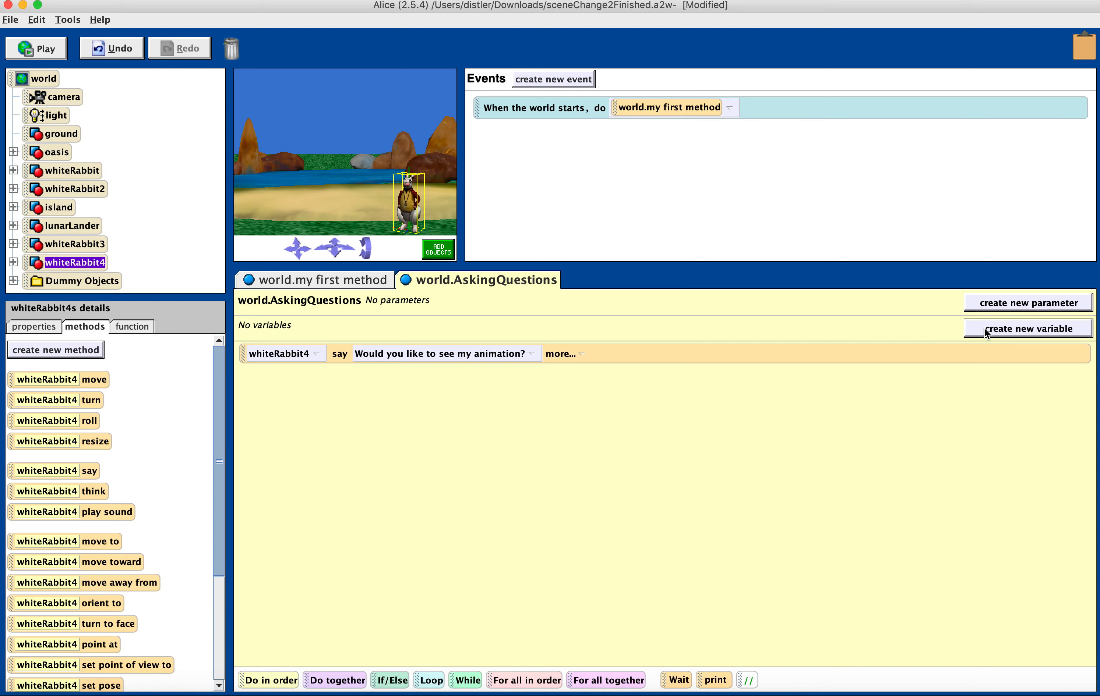
pyautogui.moveTo(1029, 329)
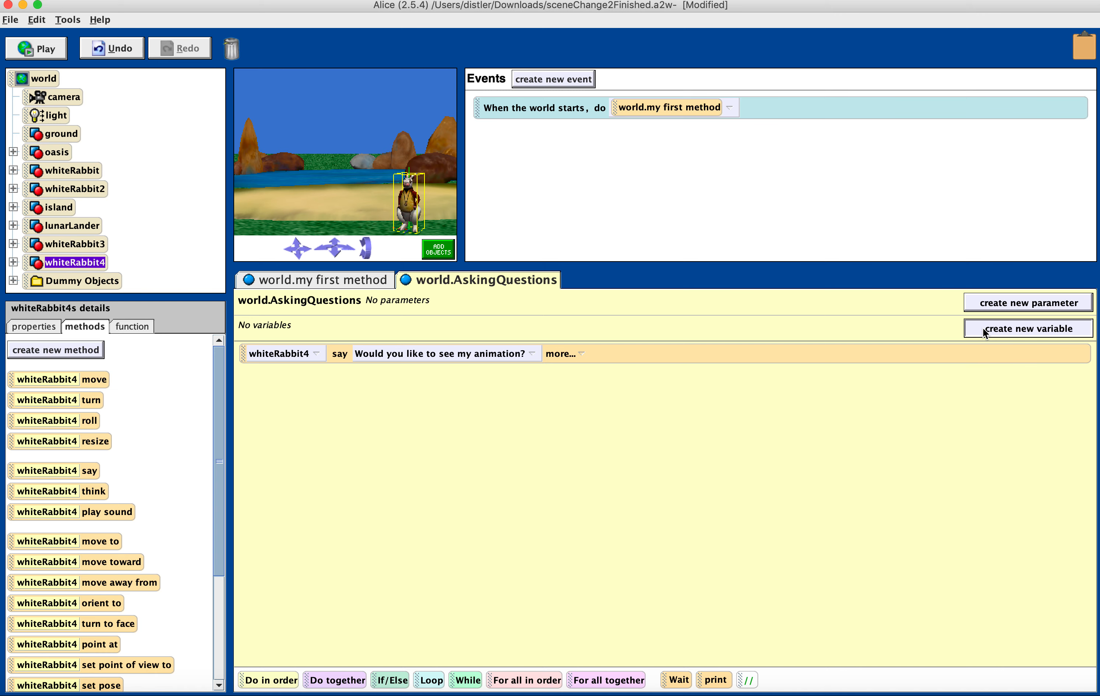
# Add a Boolean local variable answerBoolean with initial value true
pyautogui.click(1027, 329)
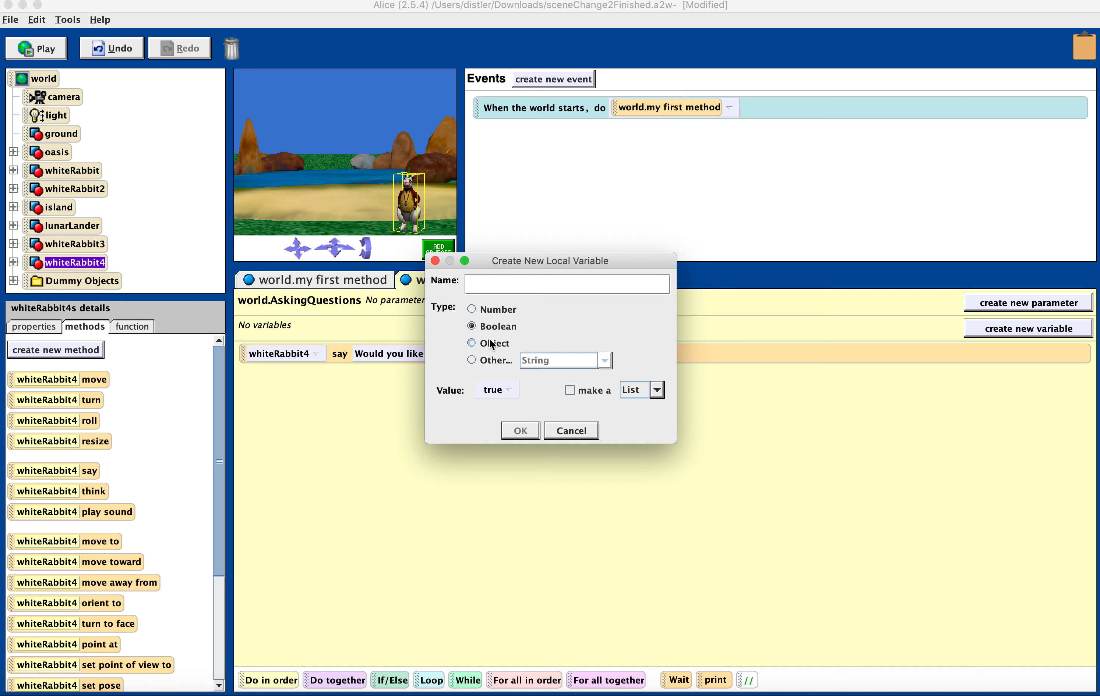
pyautogui.write('a')
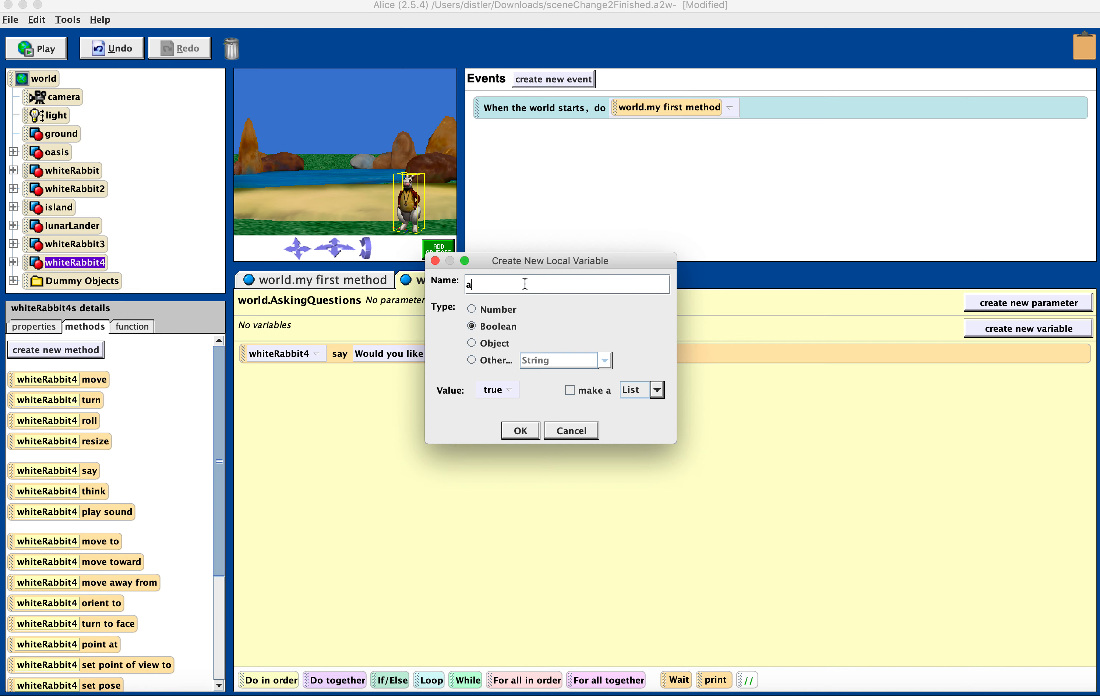
pyautogui.write('nswerBoolen')
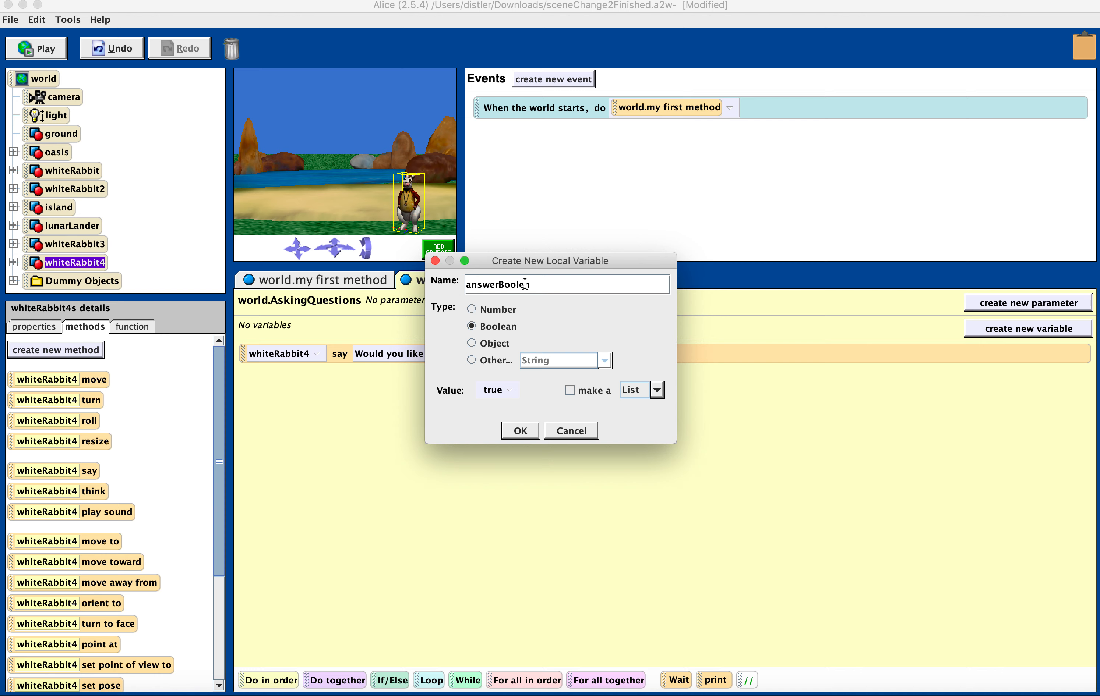
pyautogui.moveTo(579, 288)
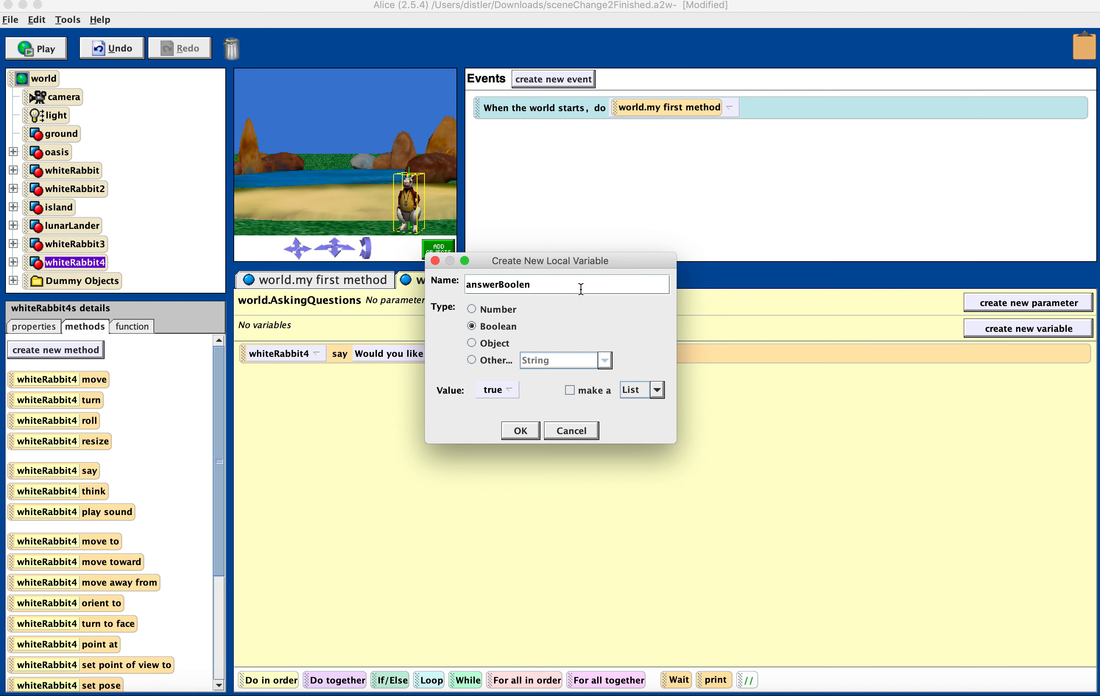
pyautogui.write('a')
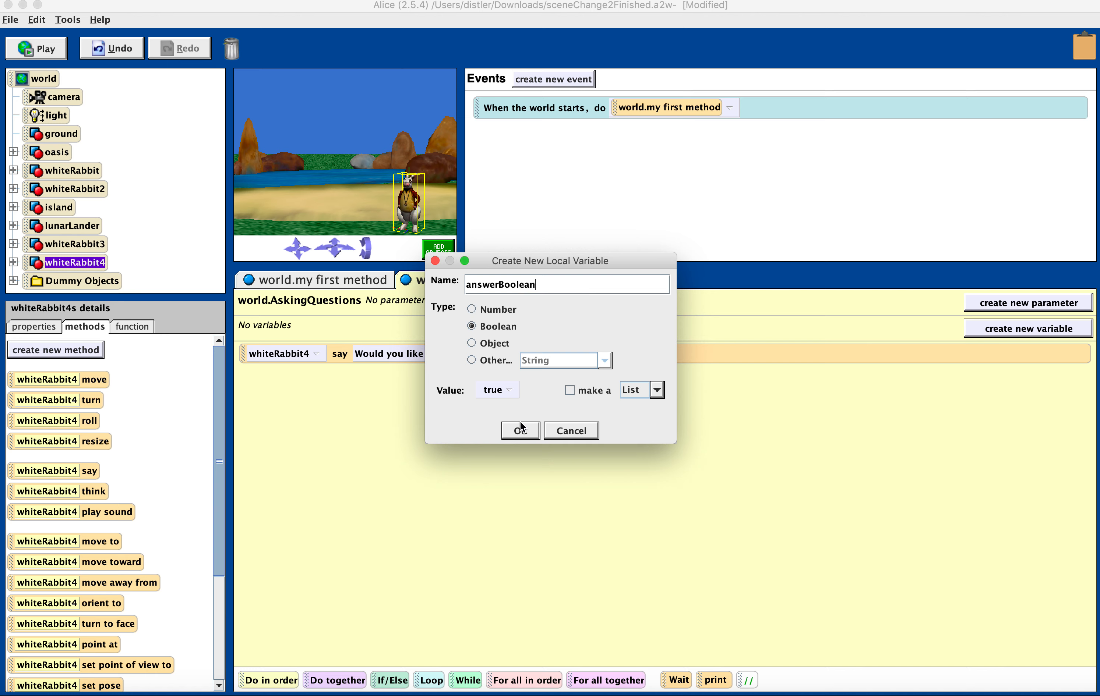
pyautogui.click(519, 429)
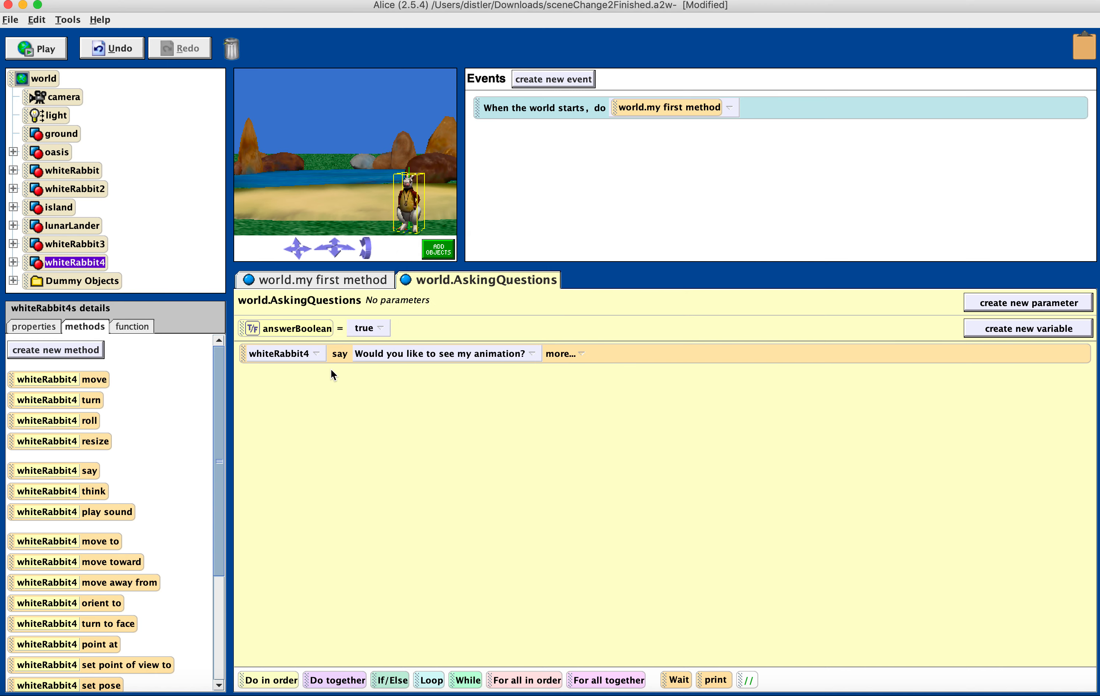
pyautogui.moveTo(57, 409)
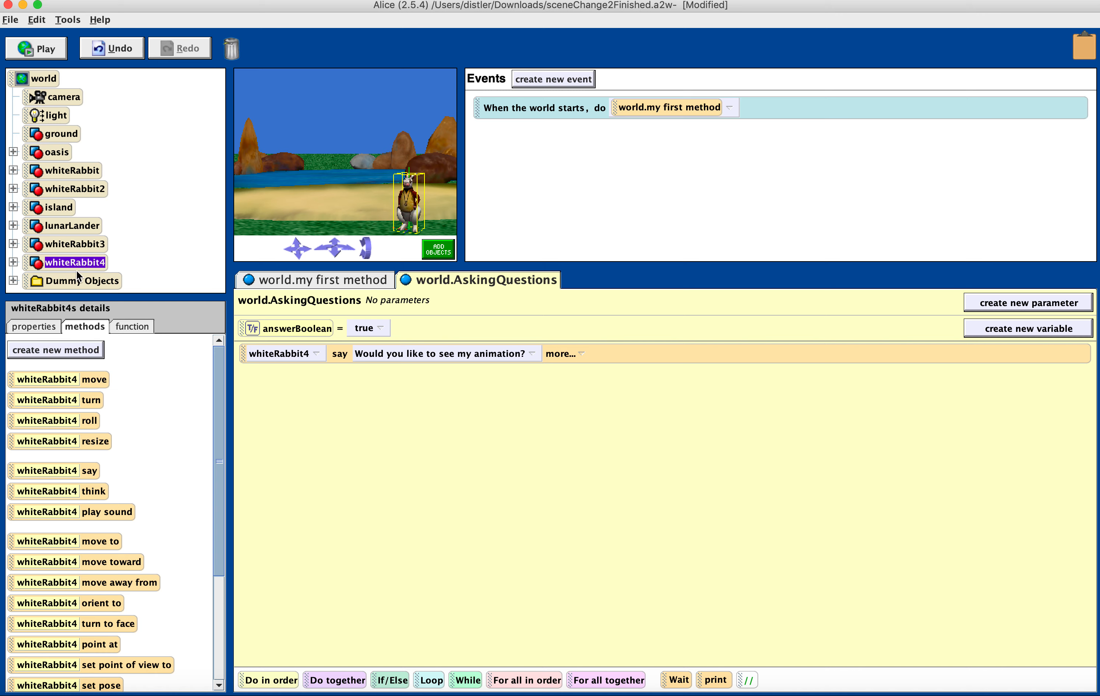
pyautogui.moveTo(517, 362)
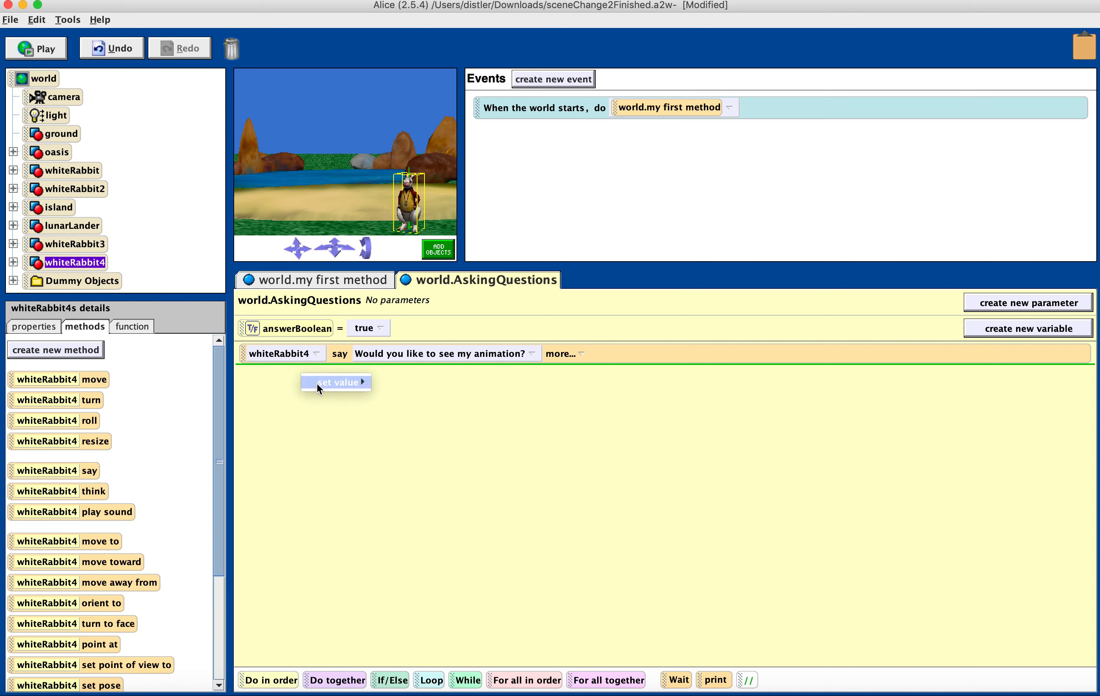
# Set answerBoolean's value to true after the rabbit's question
pyautogui.click(334, 382)
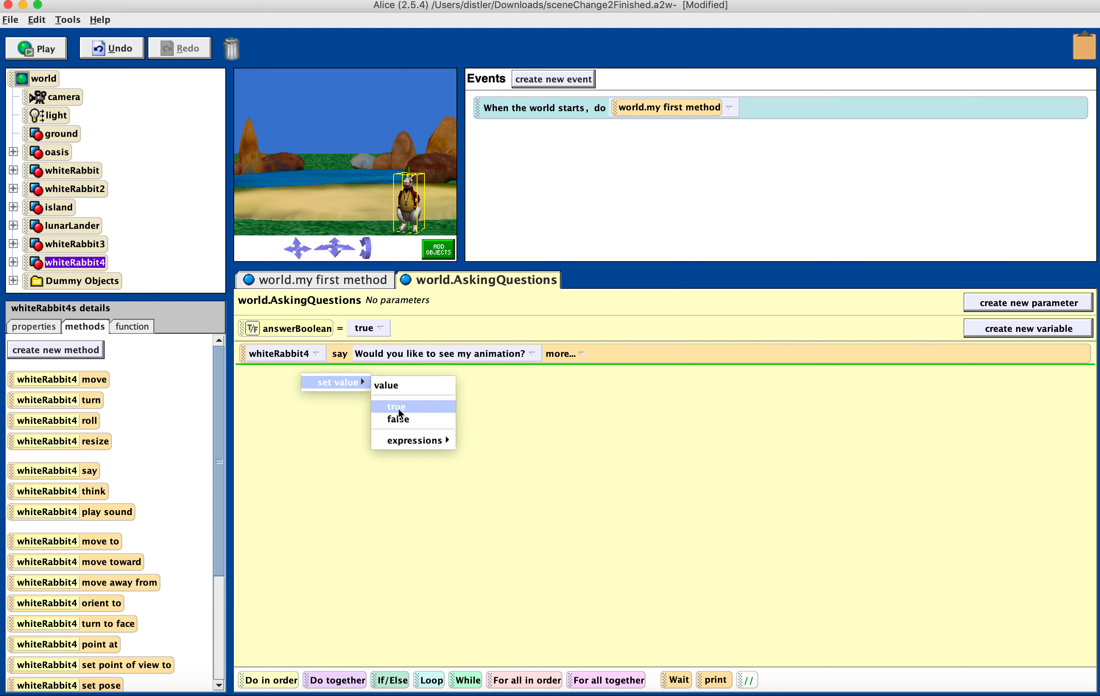
pyautogui.click(396, 407)
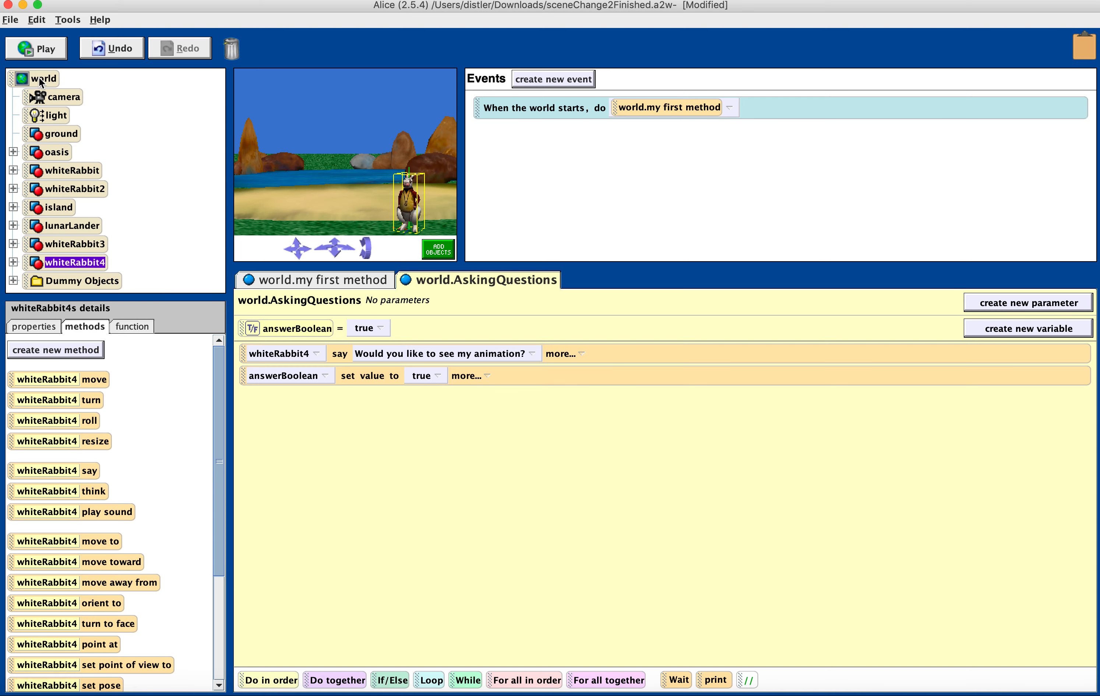
# Set answerBoolean from the world's ask-user-for-yes-or-no function with question "Yes or No?"
pyautogui.click(47, 79)
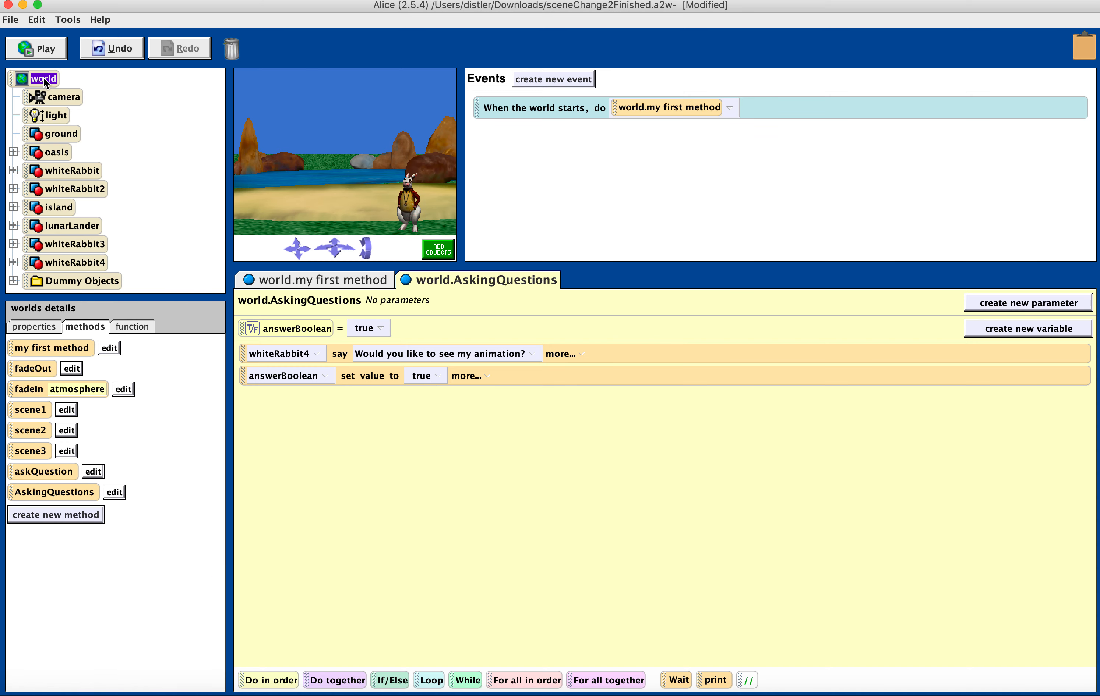
pyautogui.moveTo(131, 327)
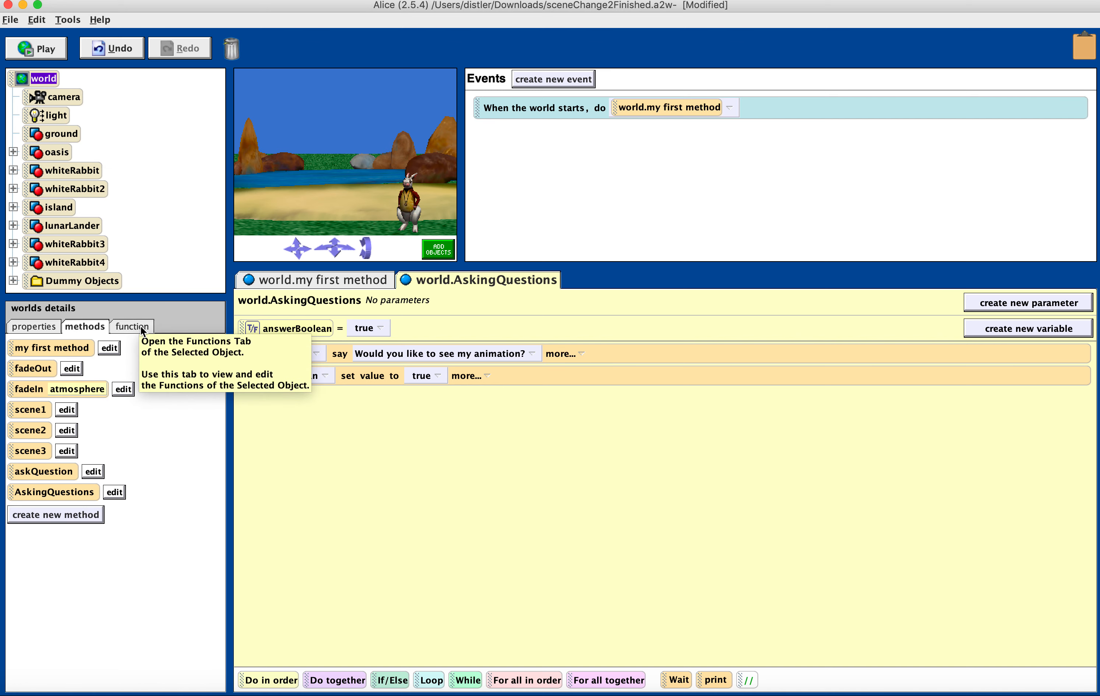
pyautogui.click(131, 327)
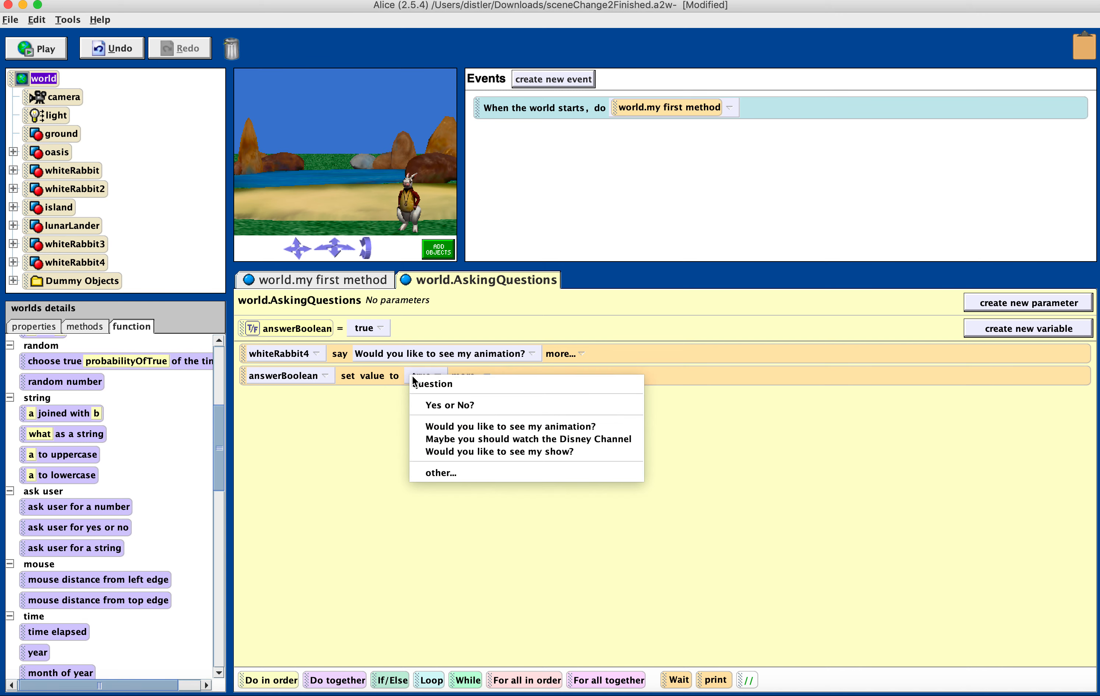
pyautogui.click(449, 405)
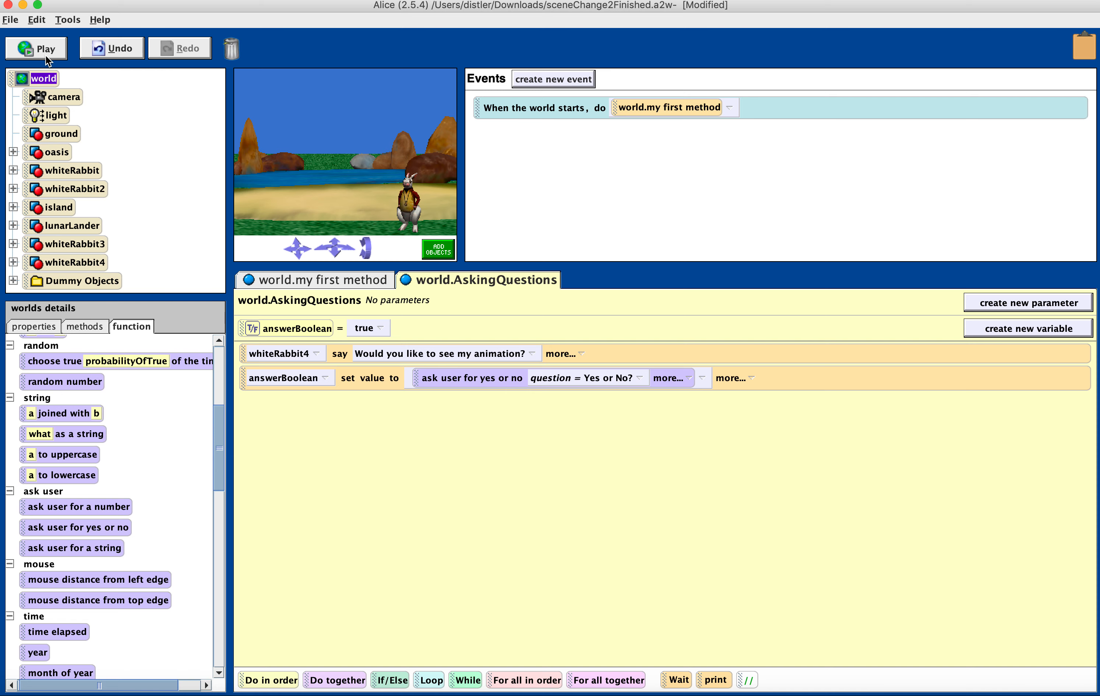
# Run world.AskingQuestions when the world starts, then play and answer Yes
pyautogui.click(728, 107)
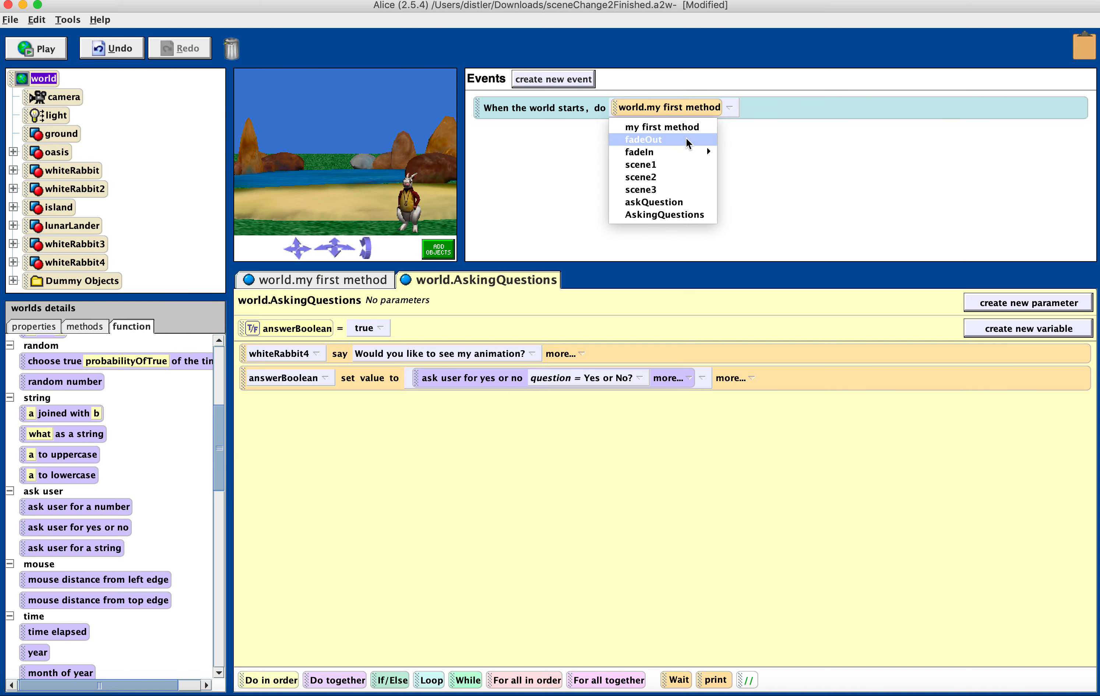
pyautogui.click(663, 215)
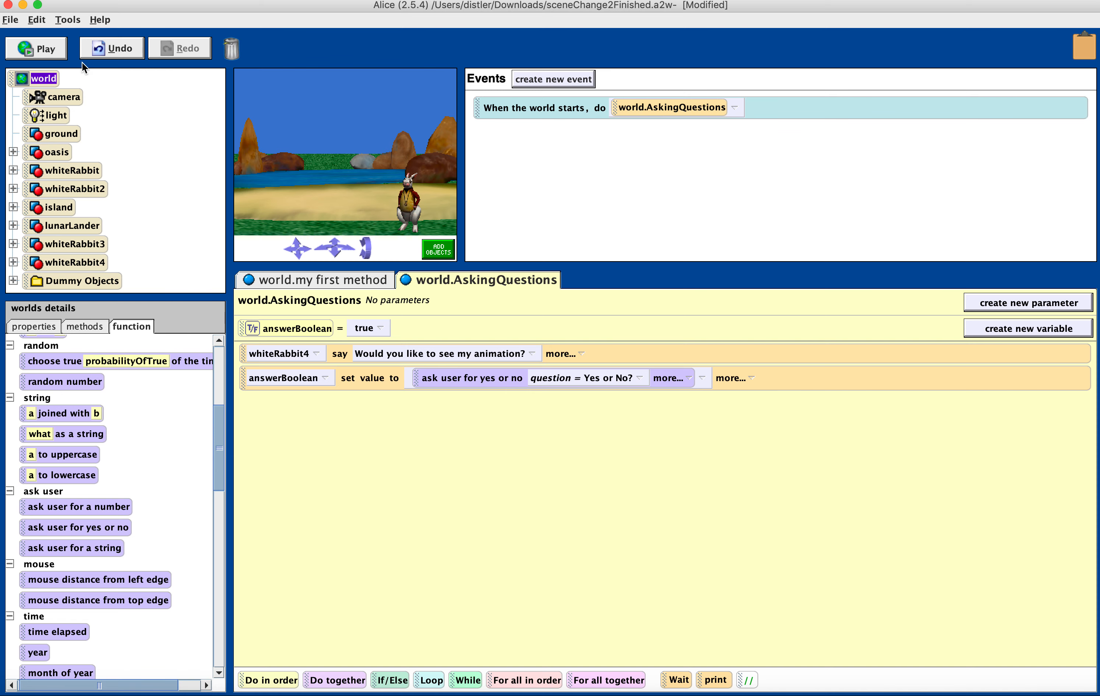
pyautogui.click(36, 49)
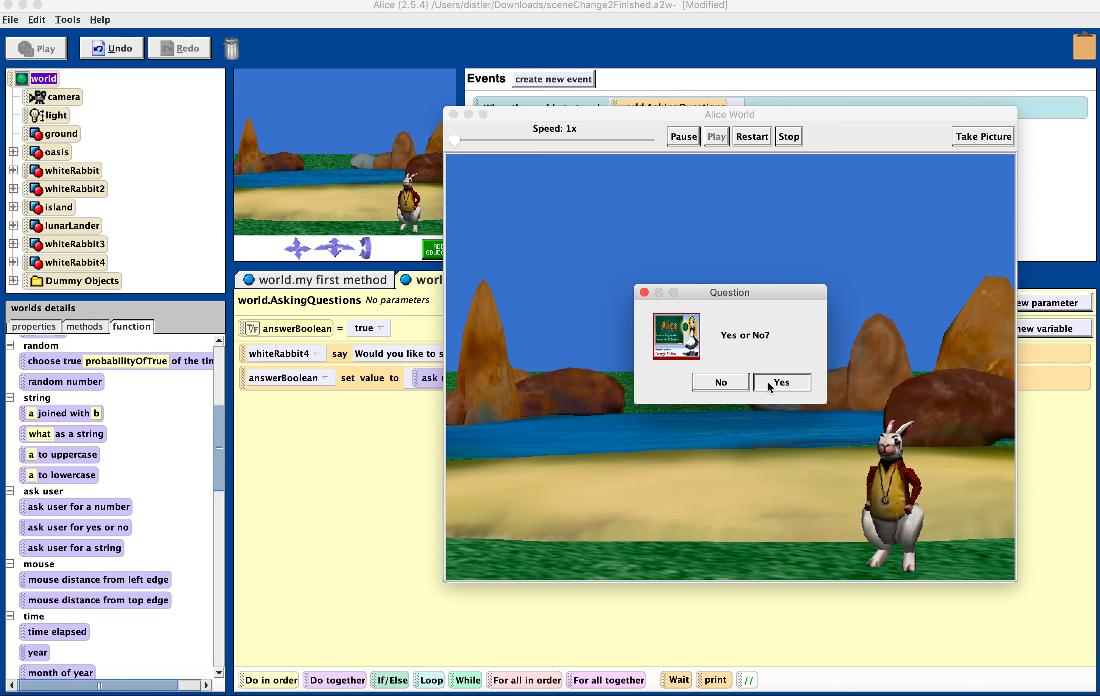
pyautogui.click(780, 382)
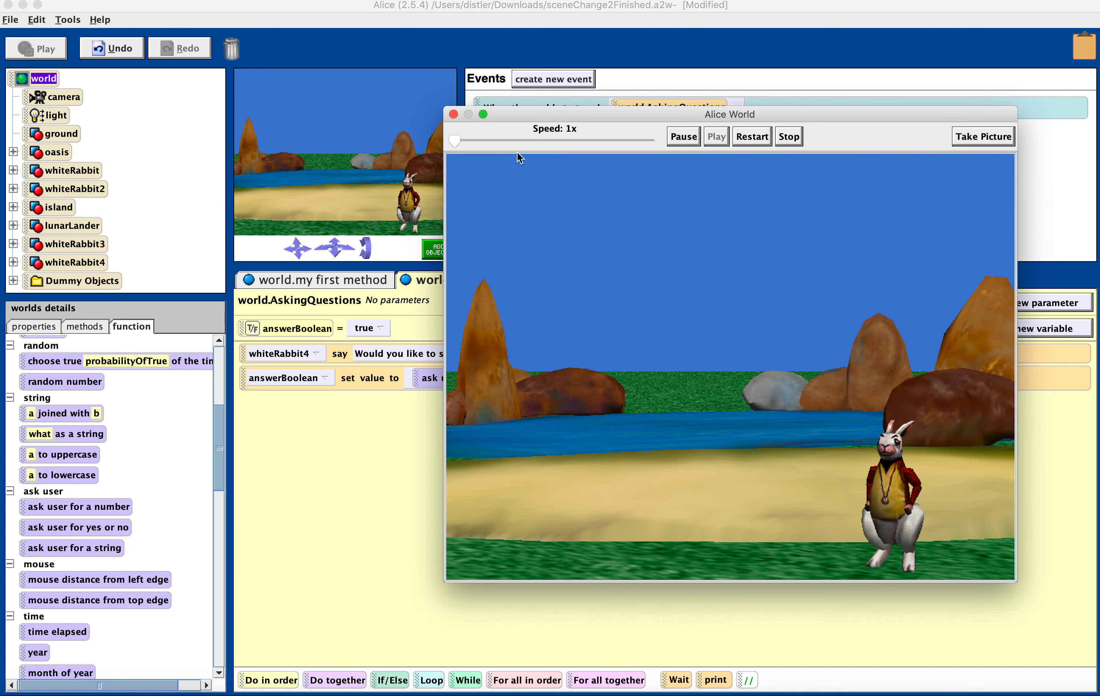
pyautogui.click(454, 113)
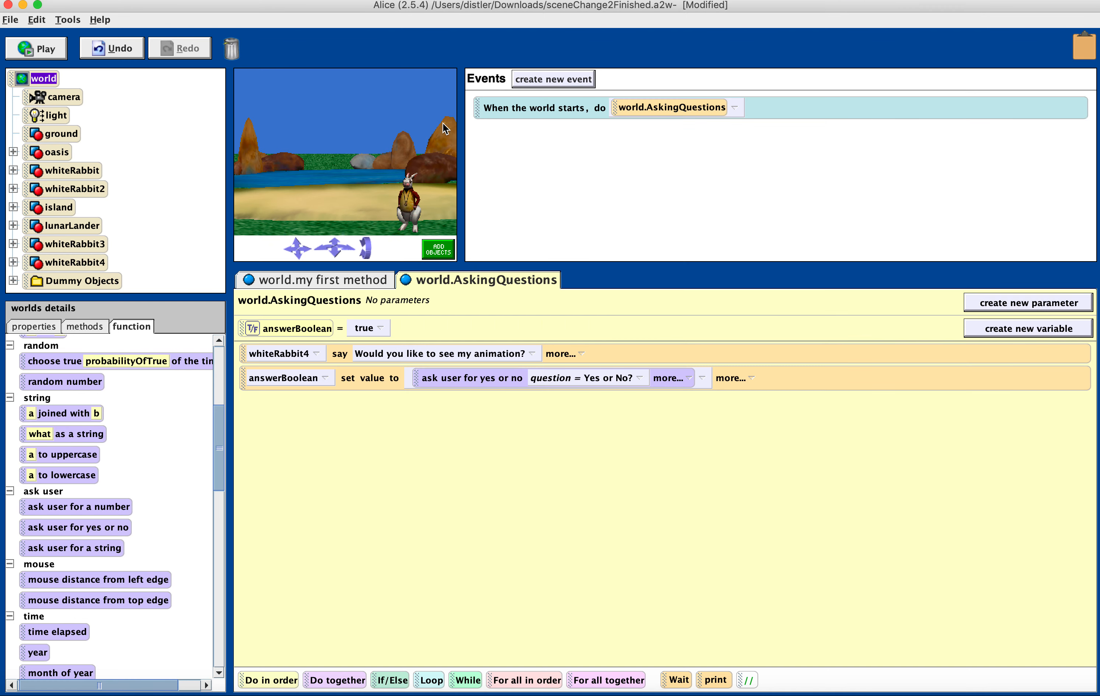
pyautogui.moveTo(306, 333)
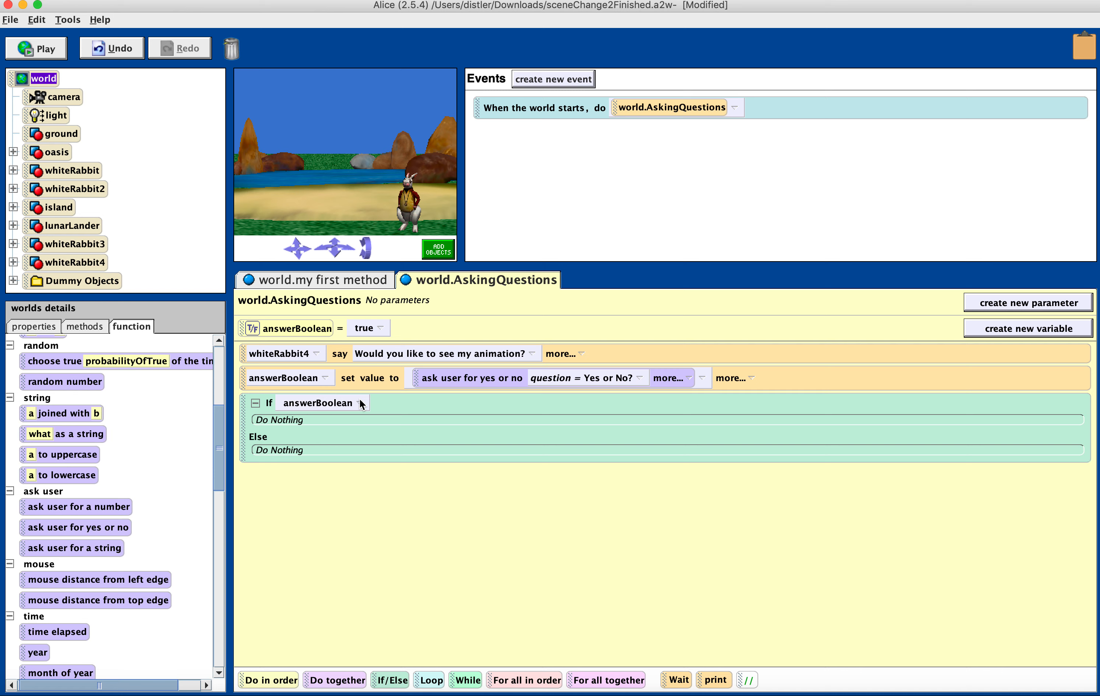
pyautogui.moveTo(362, 407)
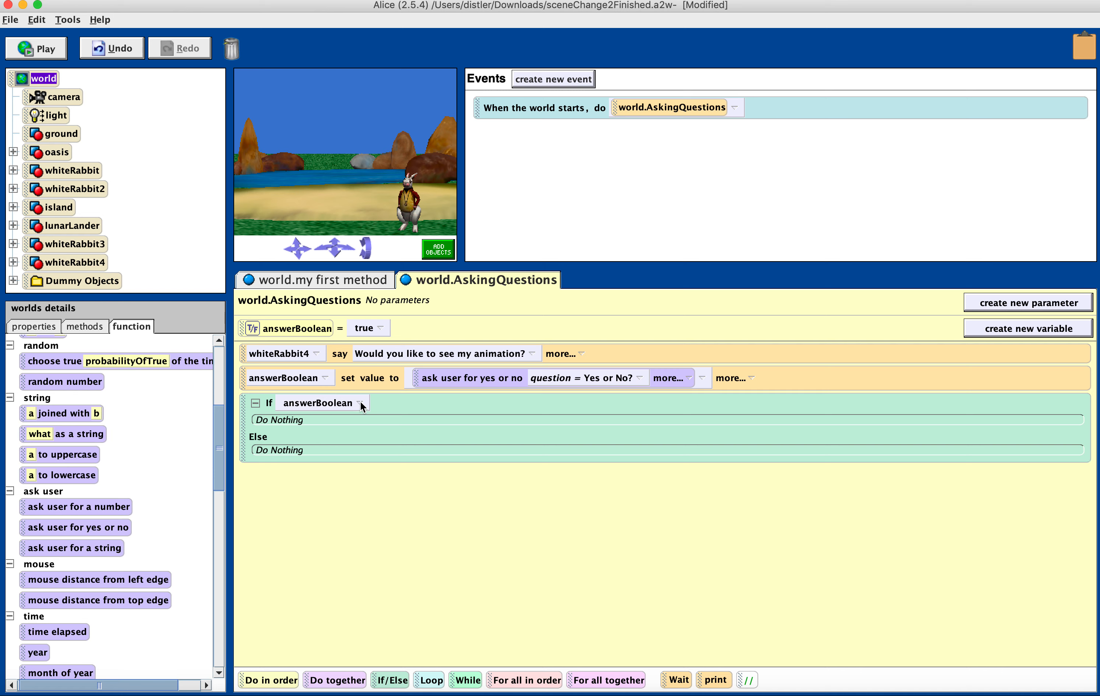
# Make the If/Else condition answerBoolean == true
pyautogui.click(321, 402)
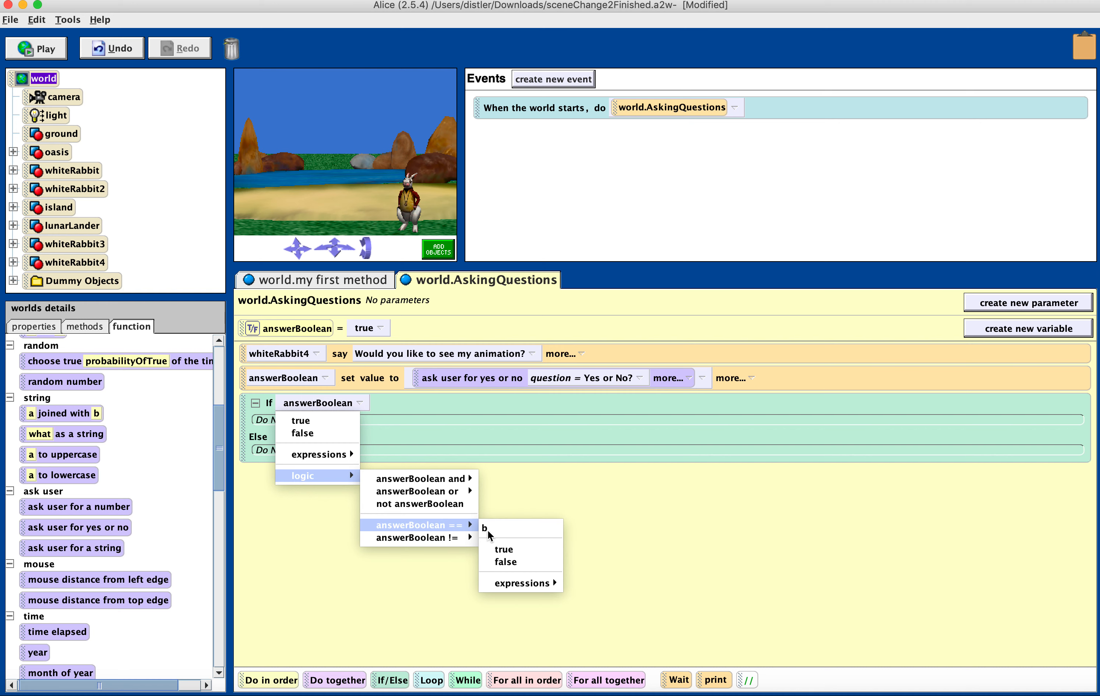
pyautogui.moveTo(503, 550)
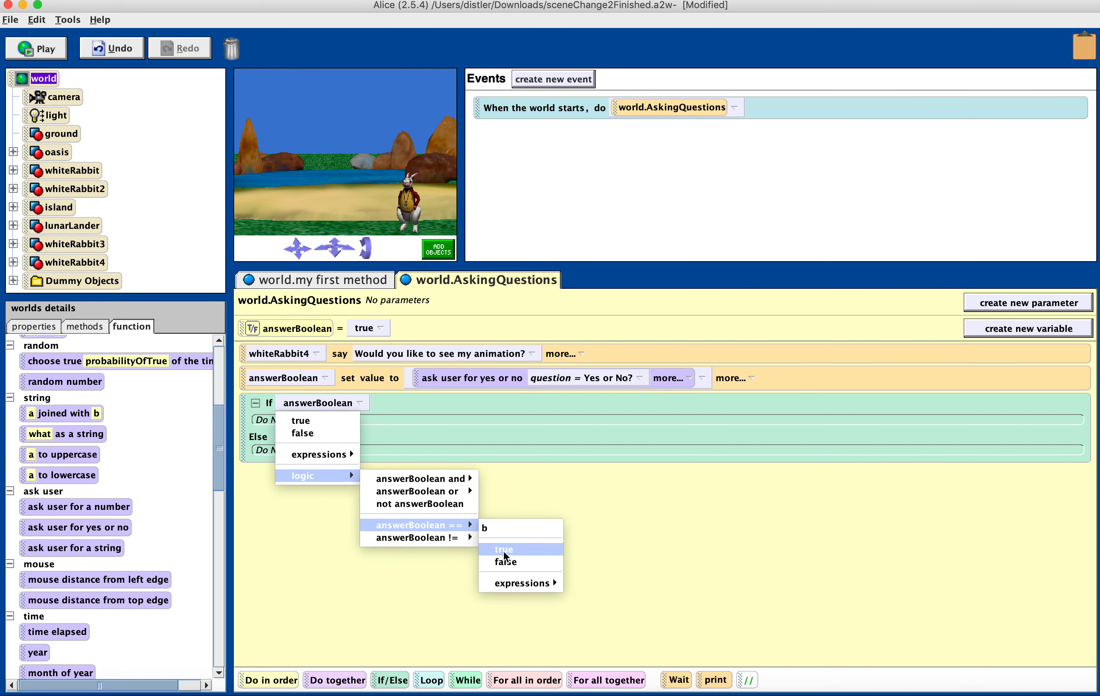
pyautogui.click(504, 549)
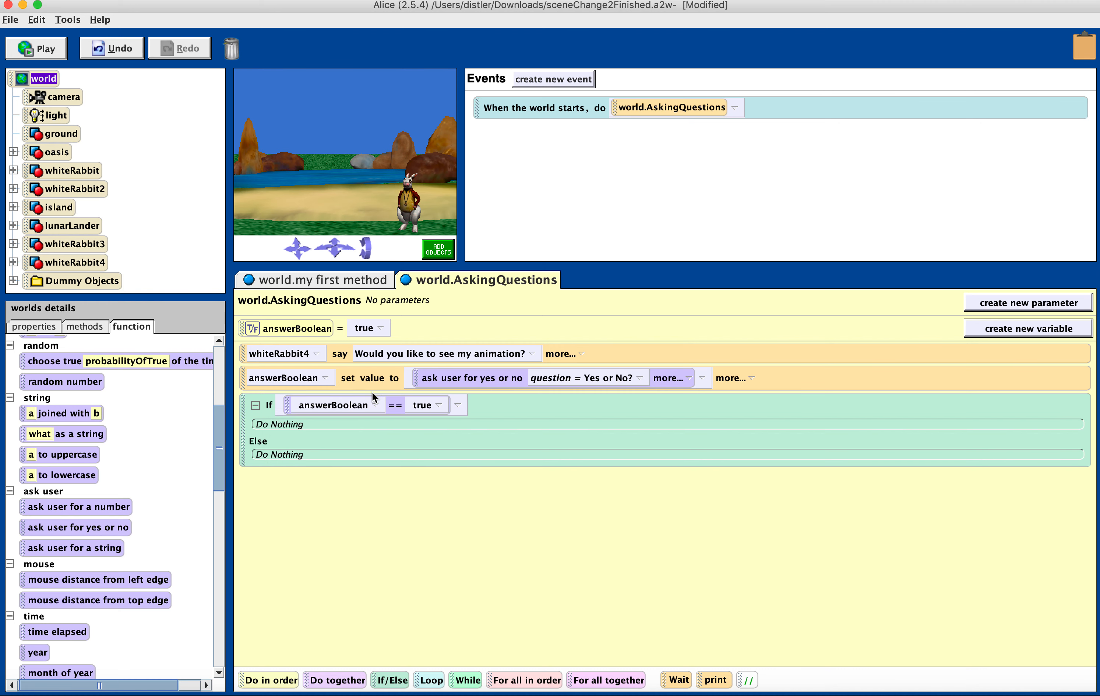
pyautogui.moveTo(293, 416)
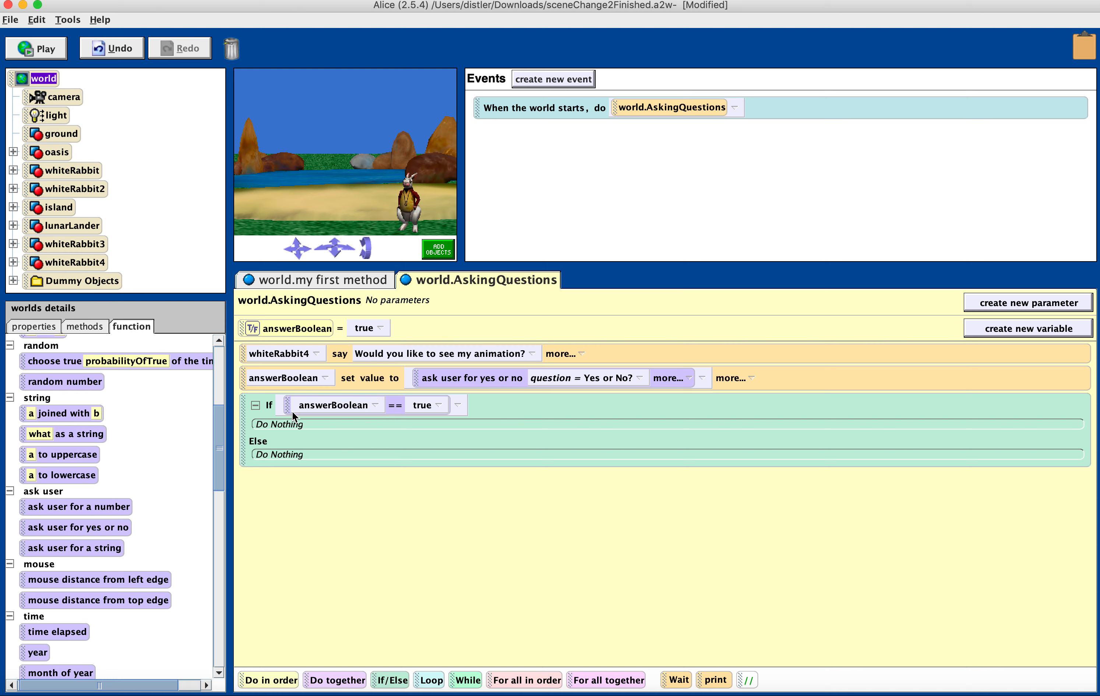
pyautogui.moveTo(368, 429)
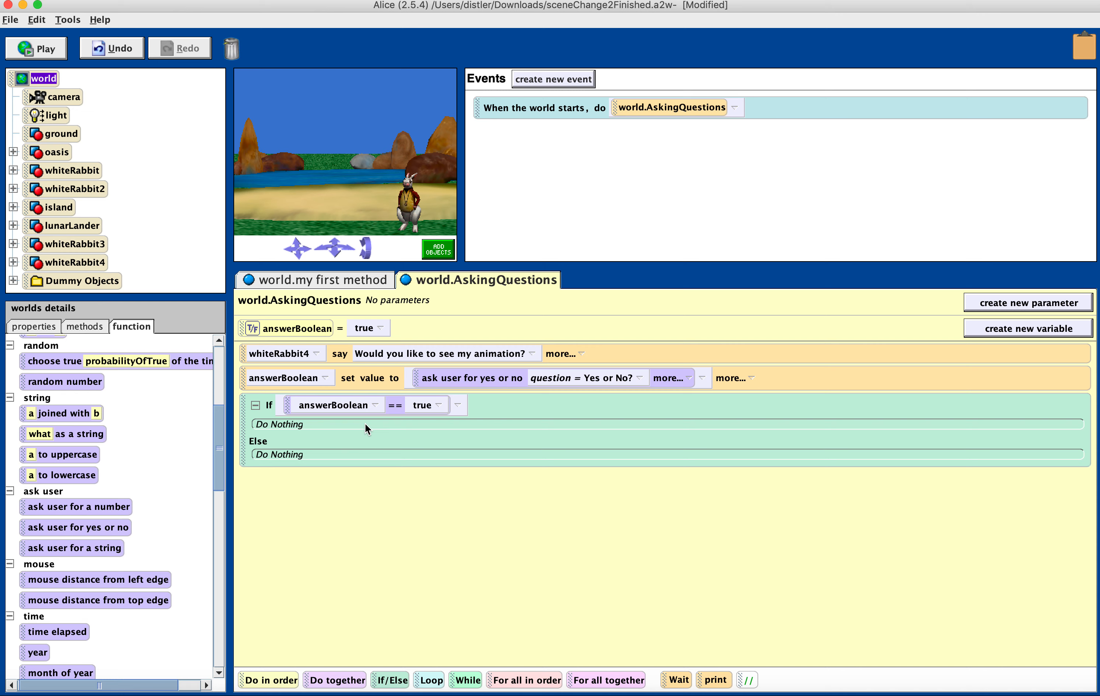
pyautogui.moveTo(141, 289)
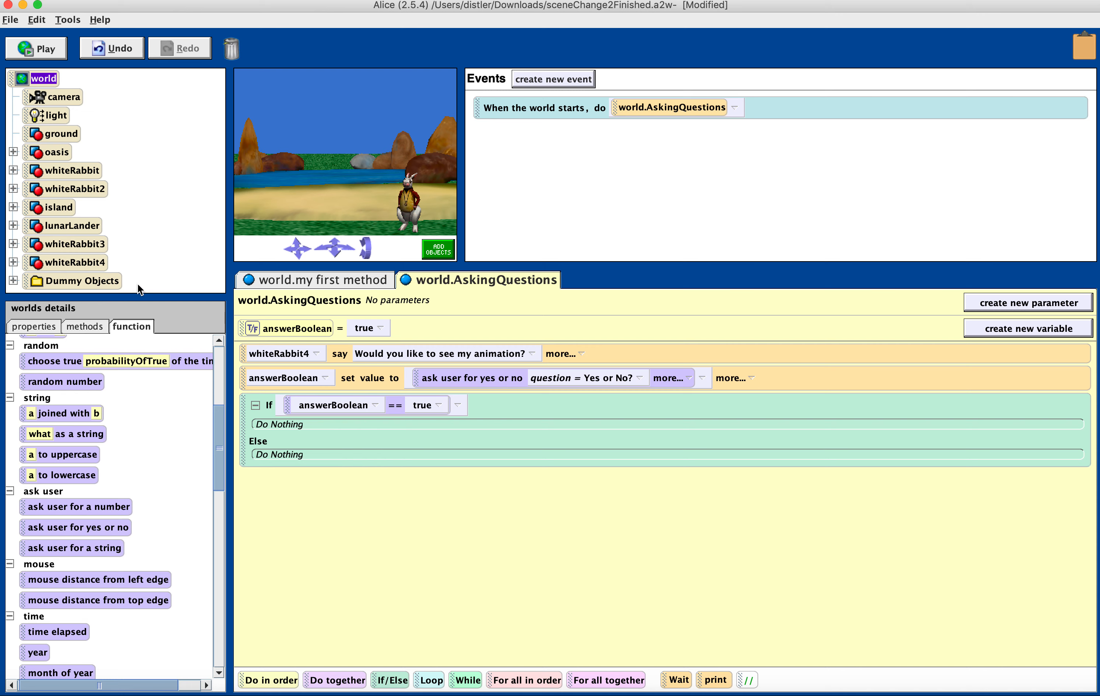
pyautogui.moveTo(172, 301)
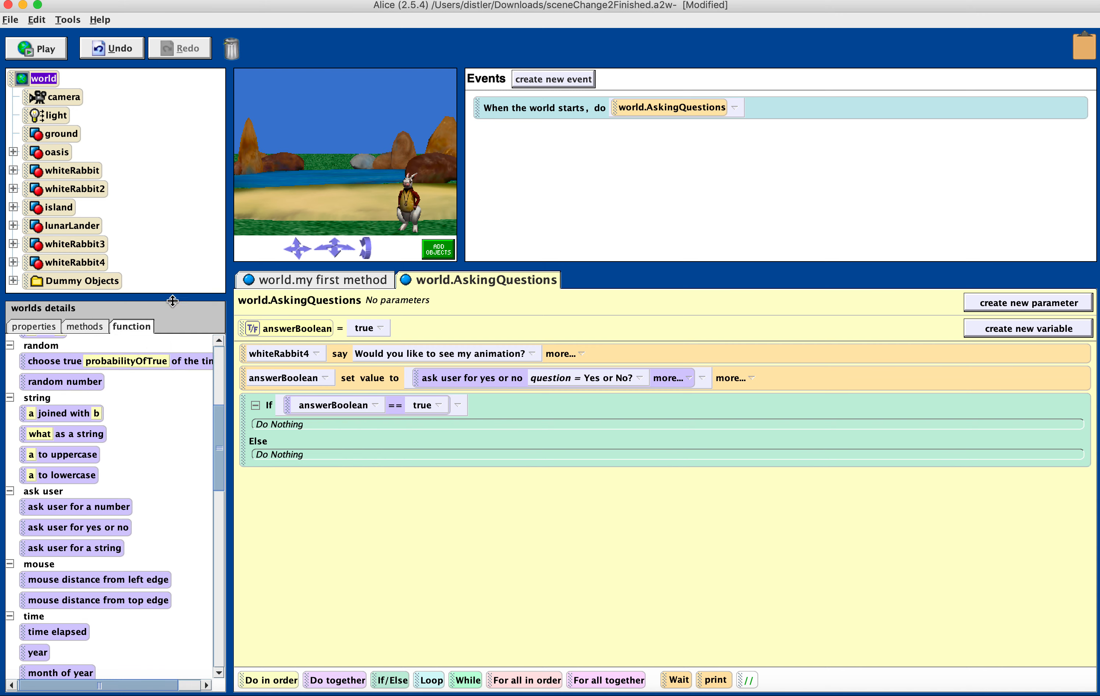
# Put world.my first method in the If branch
pyautogui.click(84, 327)
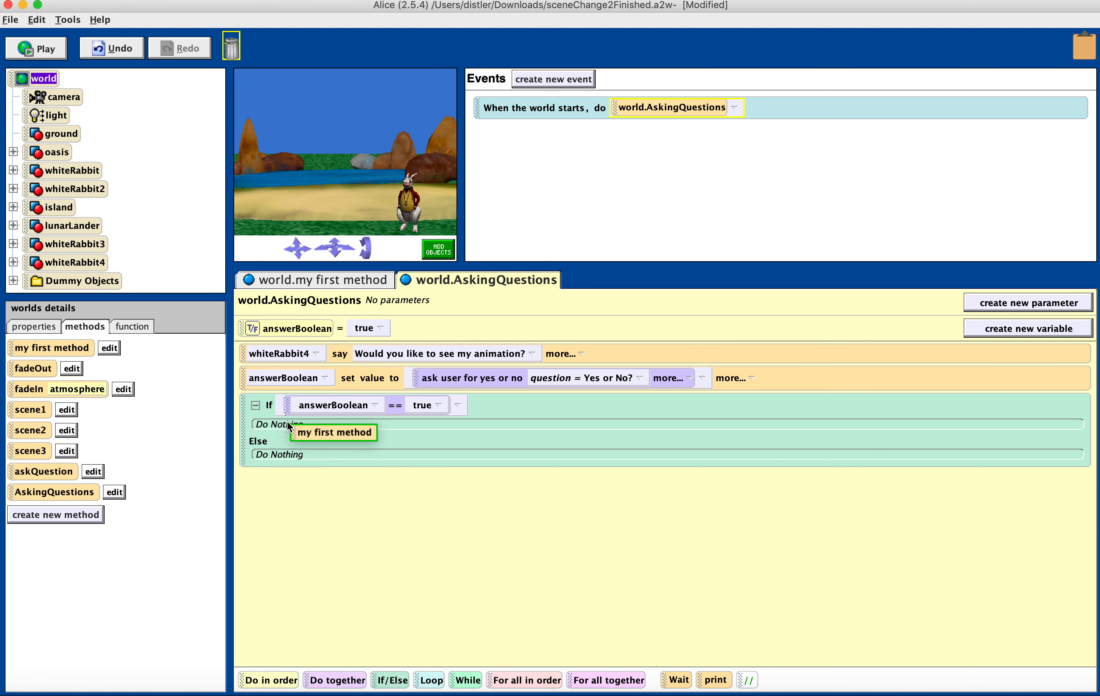
pyautogui.moveTo(334, 433); pyautogui.dragTo(308, 427)
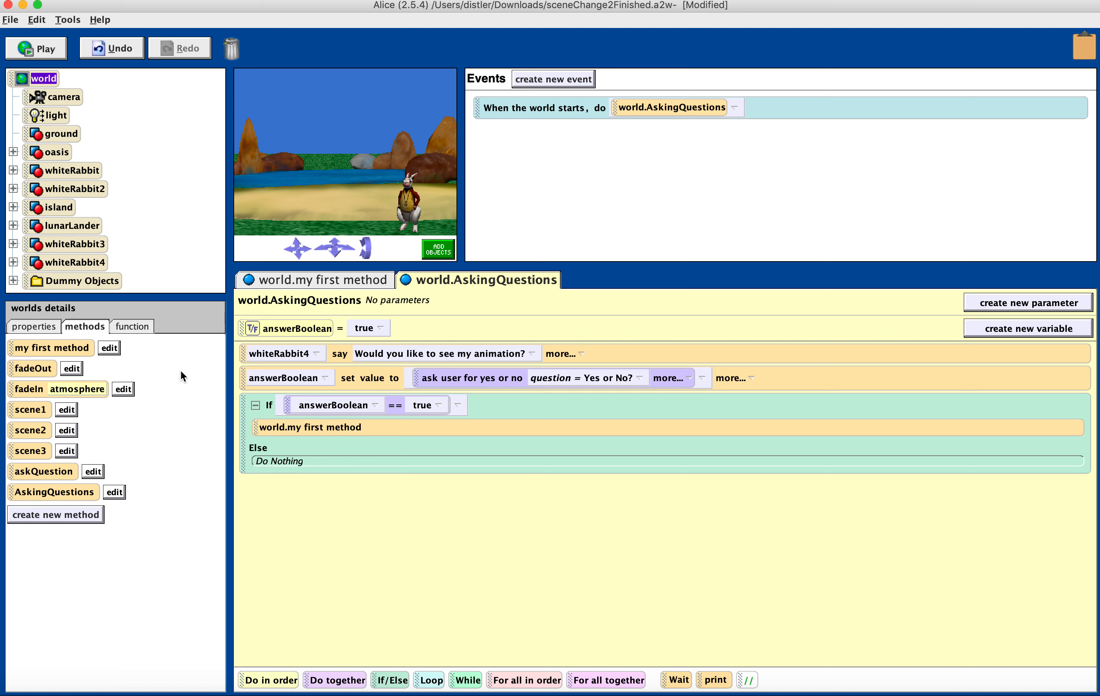
pyautogui.moveTo(75, 251)
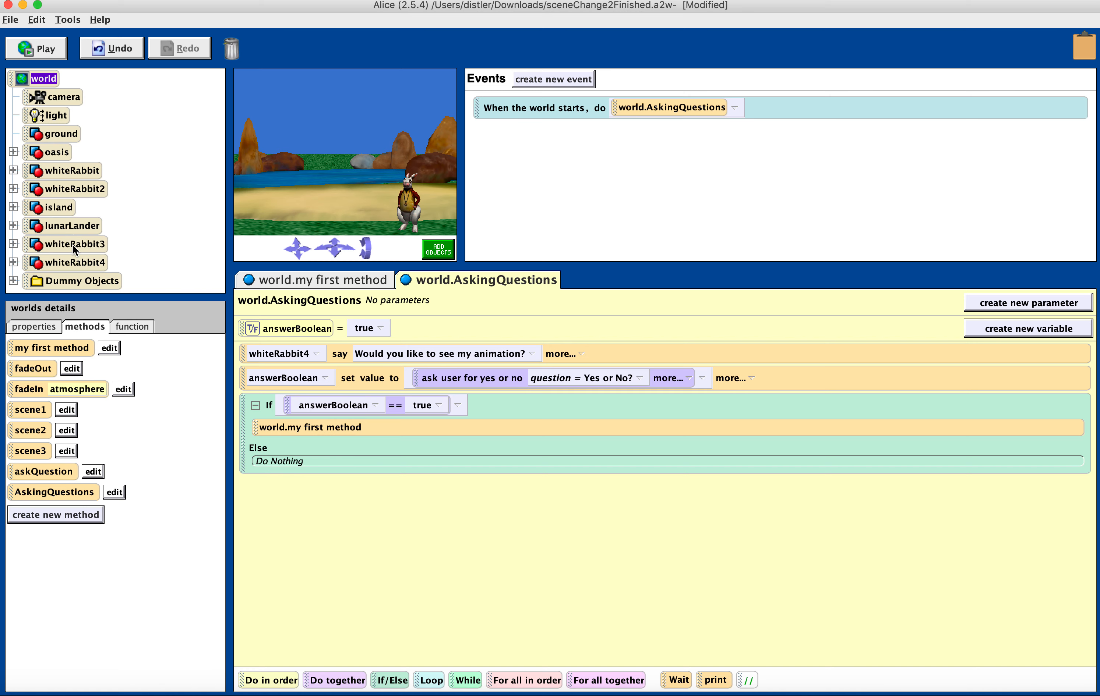
# Have whiteRabbit4 say "Try watching a Disney movie tehn." in the Else branch, then play the world
pyautogui.click(74, 262)
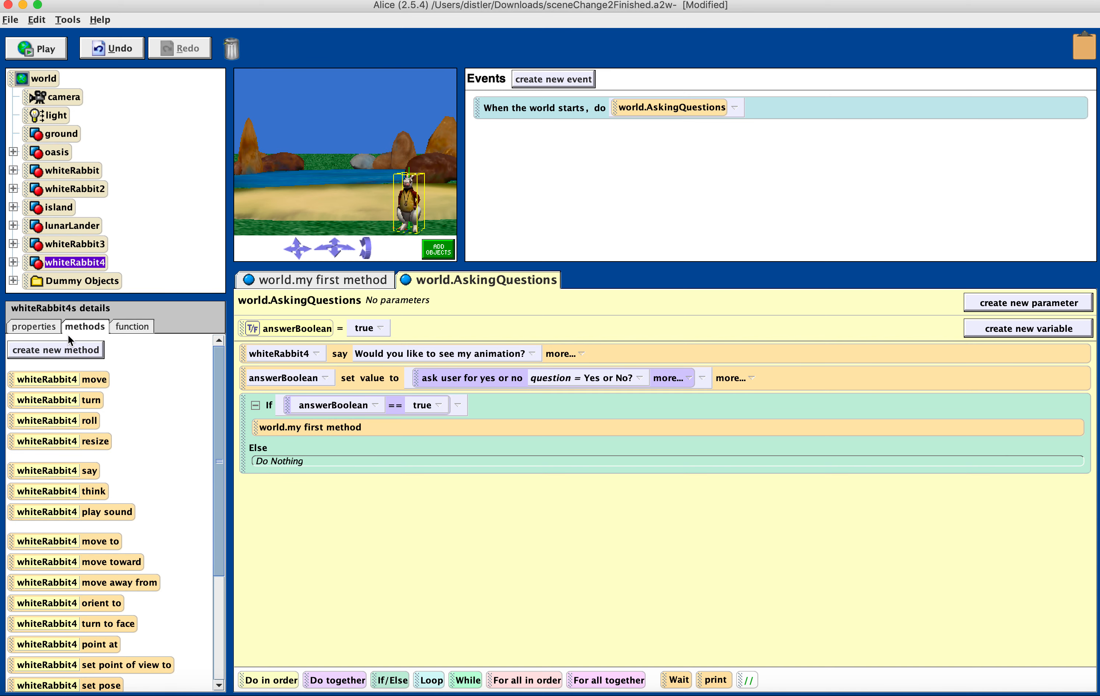
pyautogui.moveTo(54, 471); pyautogui.dragTo(330, 480)
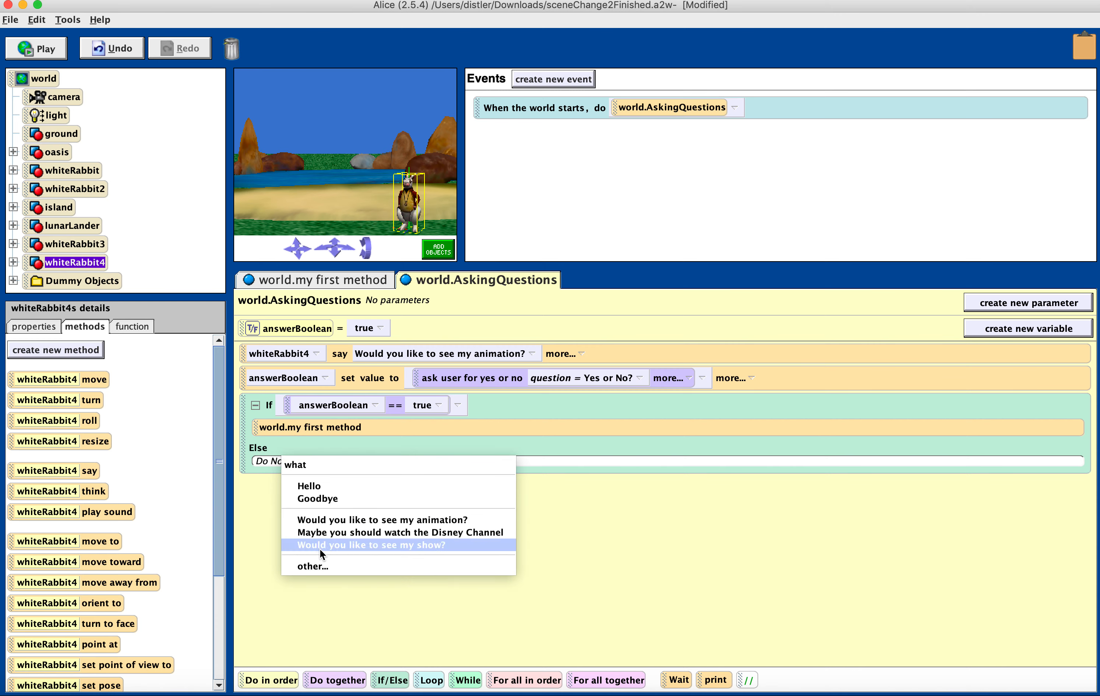
pyautogui.click(312, 567)
pyautogui.write('Try w')
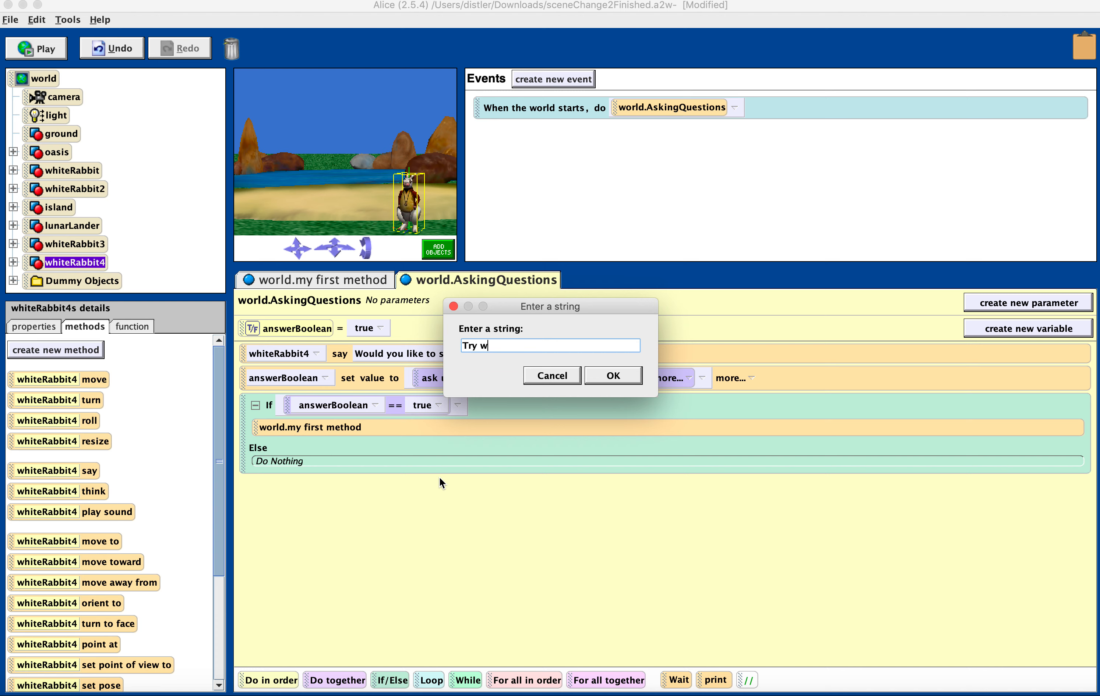
pyautogui.write('atching a Disney movie tehn')
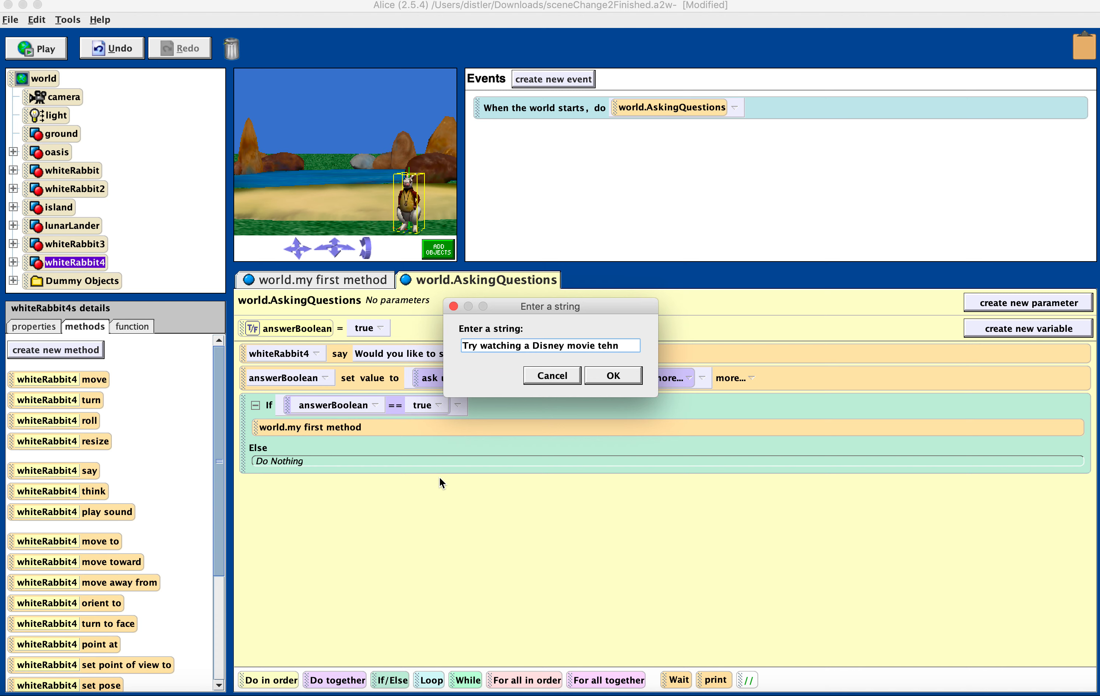
pyautogui.click(611, 375)
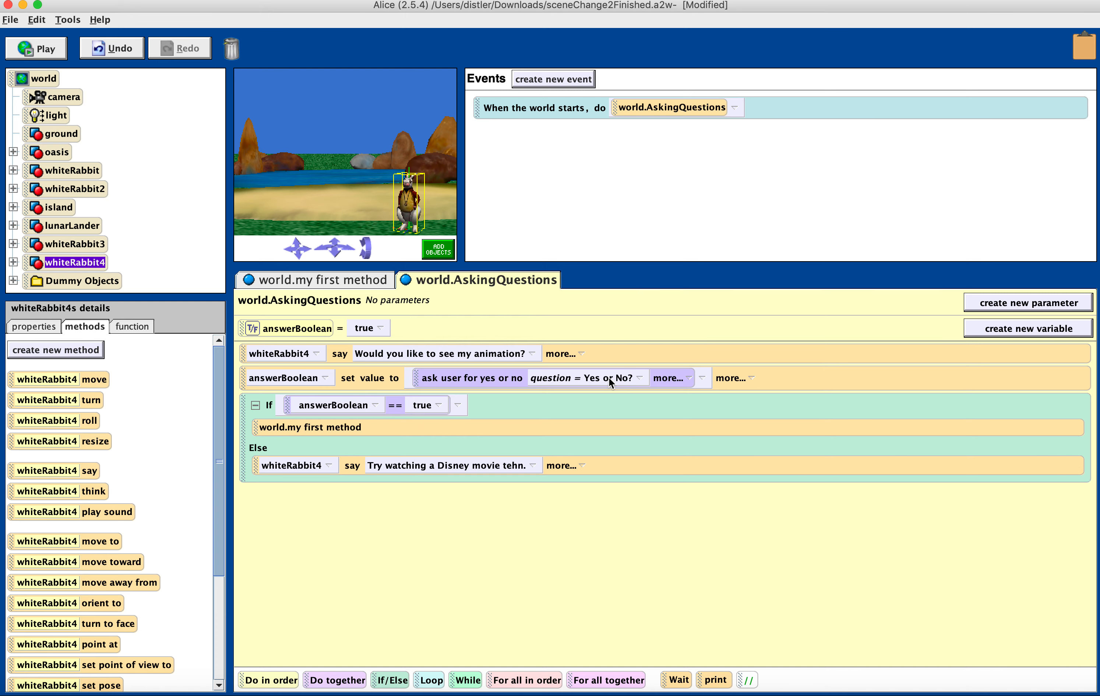
pyautogui.moveTo(344, 474)
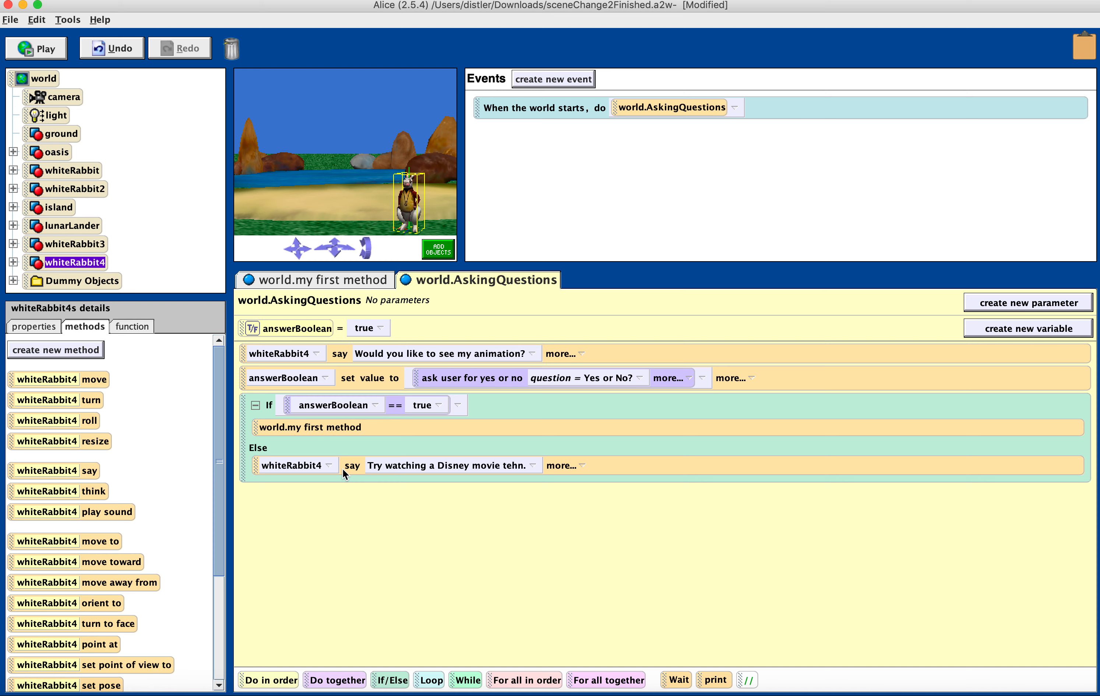
pyautogui.moveTo(98, 109)
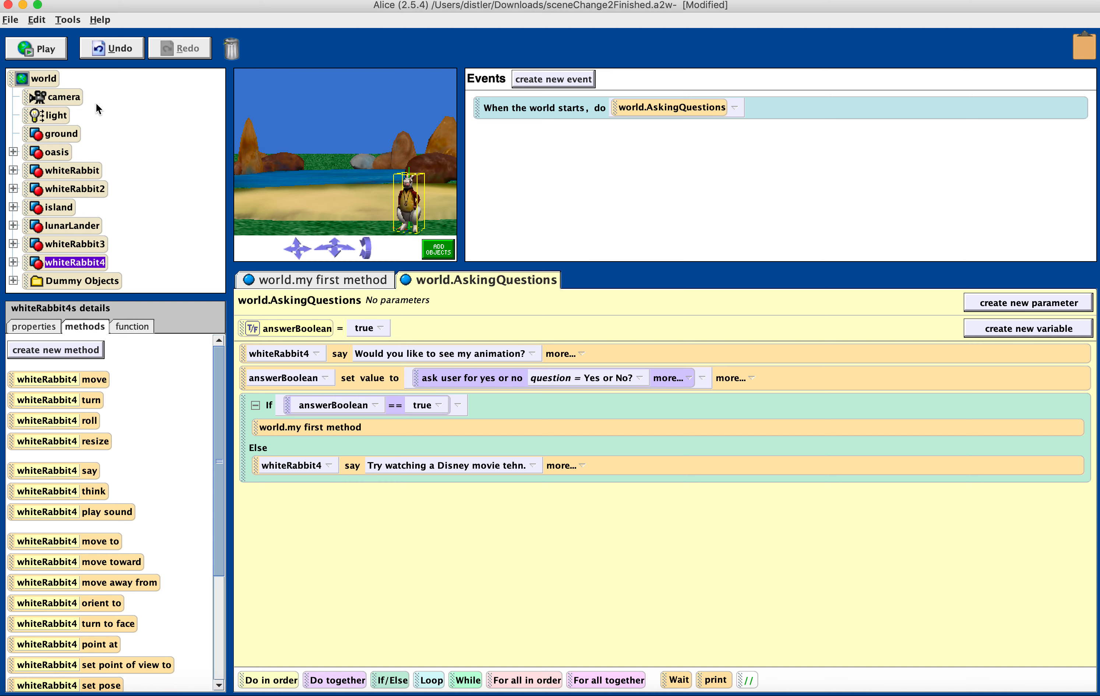
pyautogui.click(37, 48)
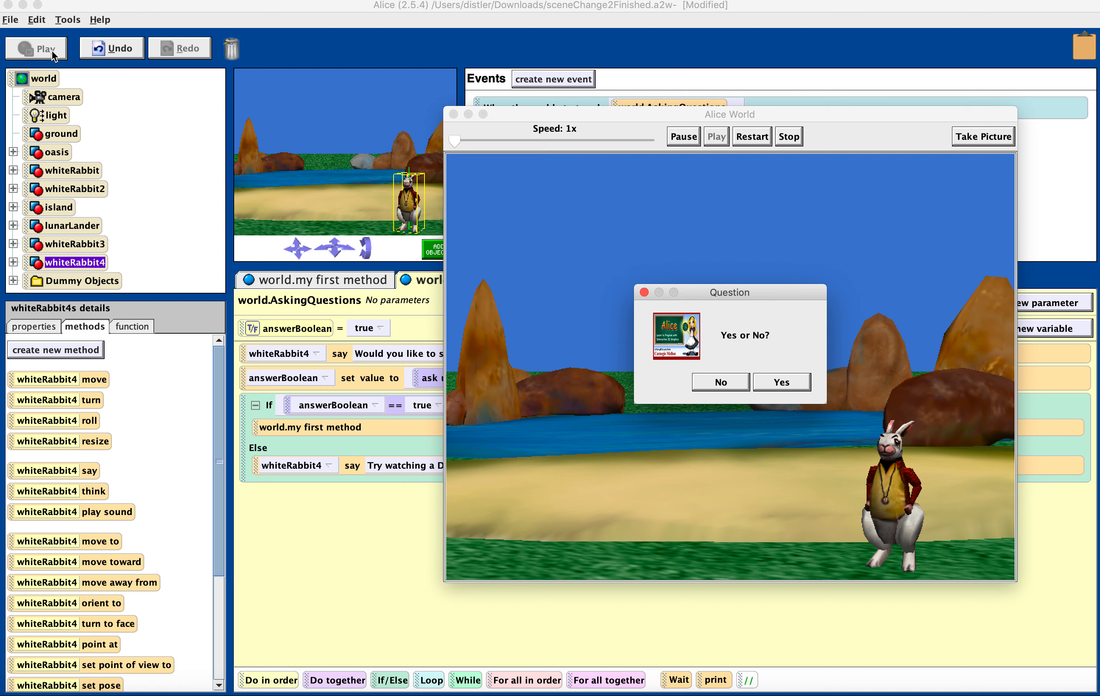
pyautogui.moveTo(782, 382)
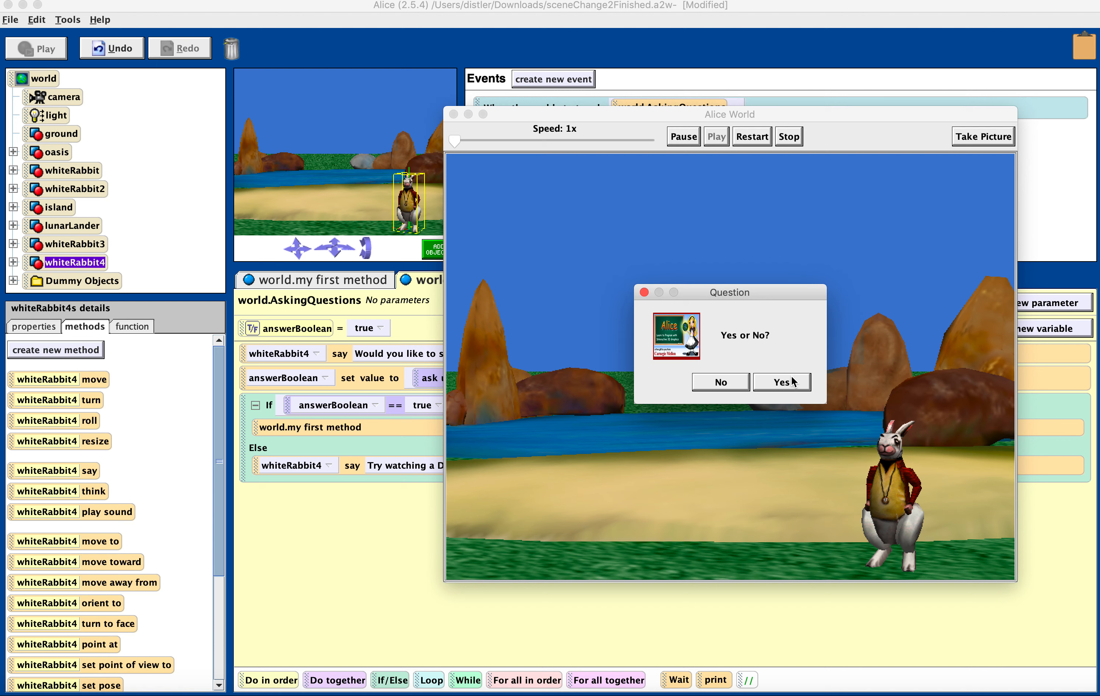
pyautogui.click(720, 382)
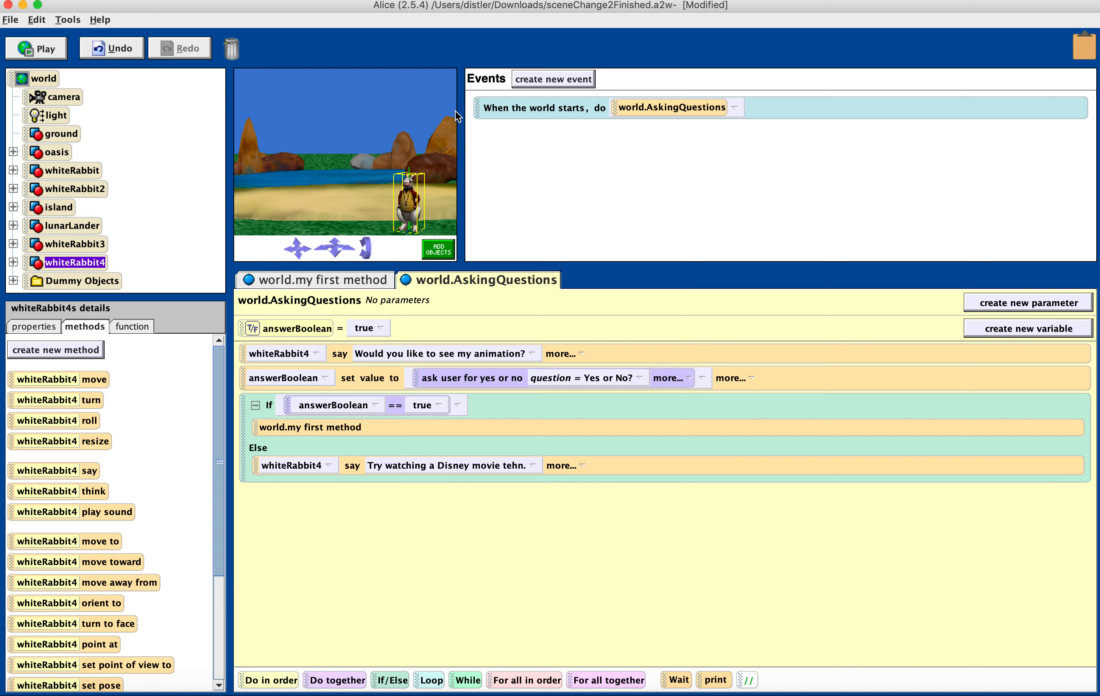
pyautogui.moveTo(396, 434)
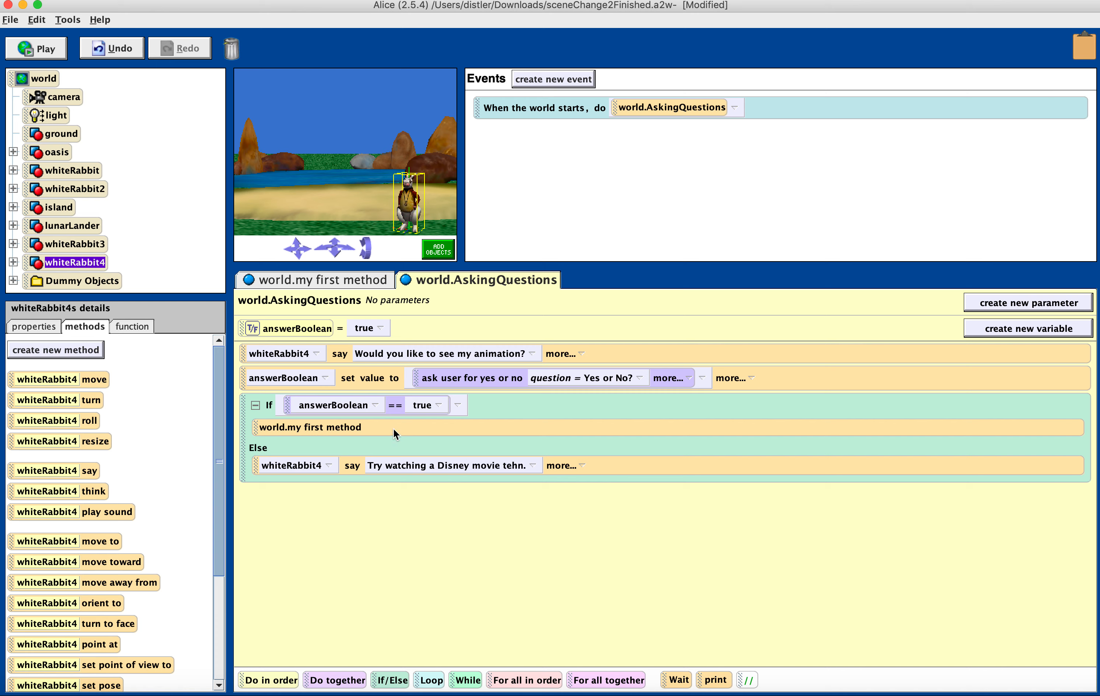
pyautogui.moveTo(269, 470)
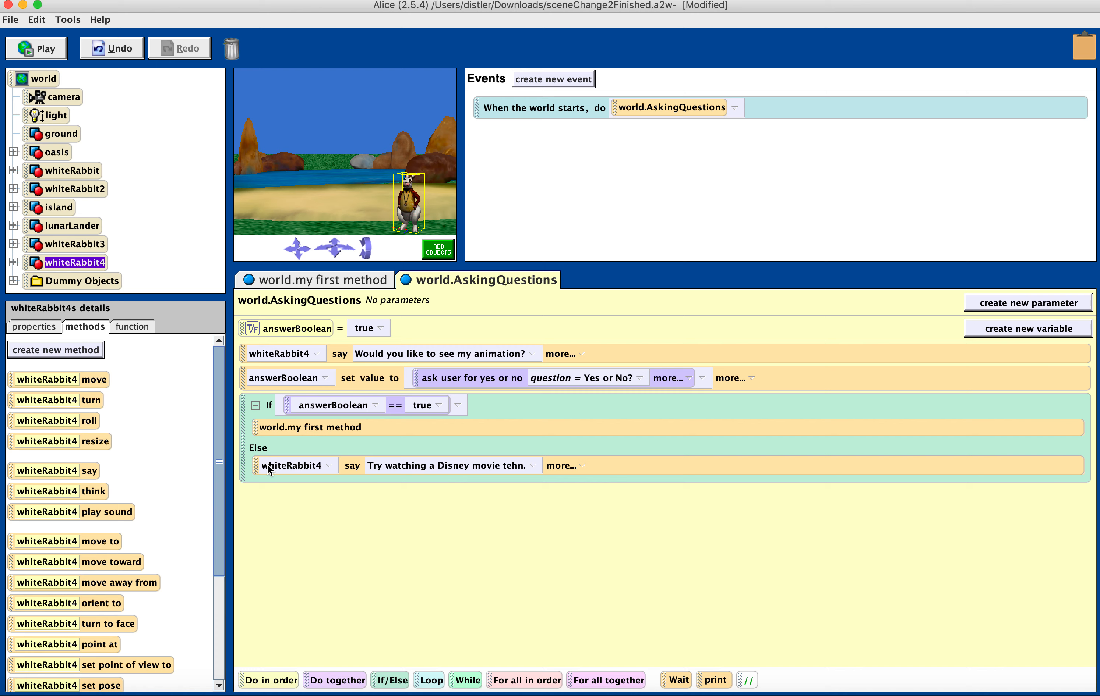
pyautogui.moveTo(567, 485)
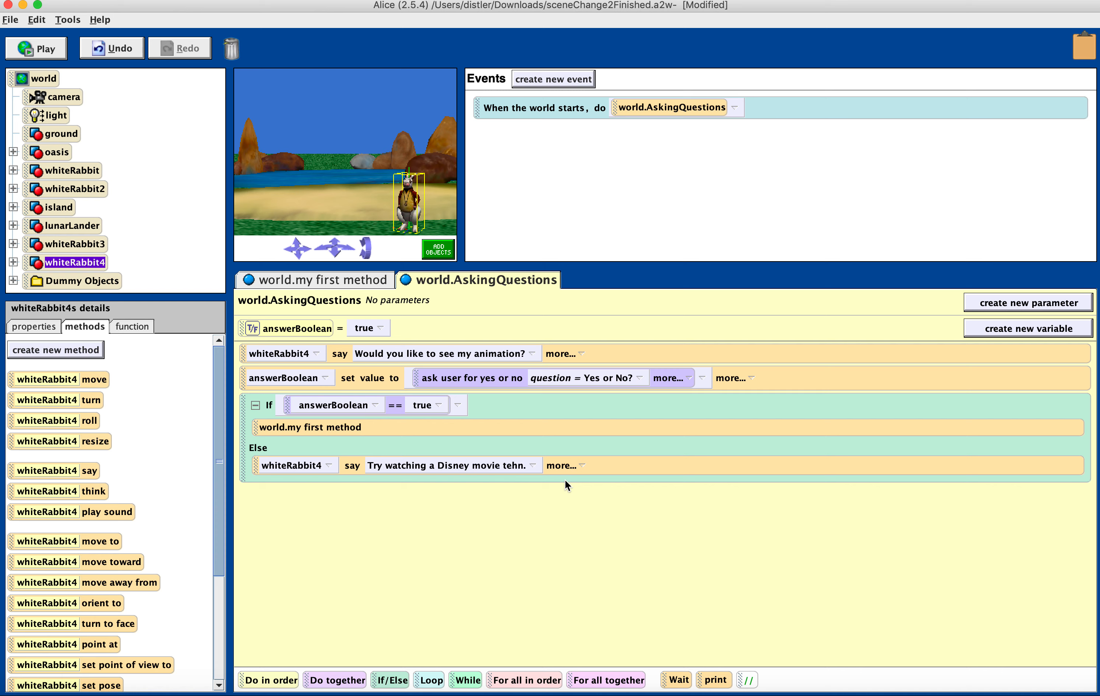
pyautogui.moveTo(592, 376)
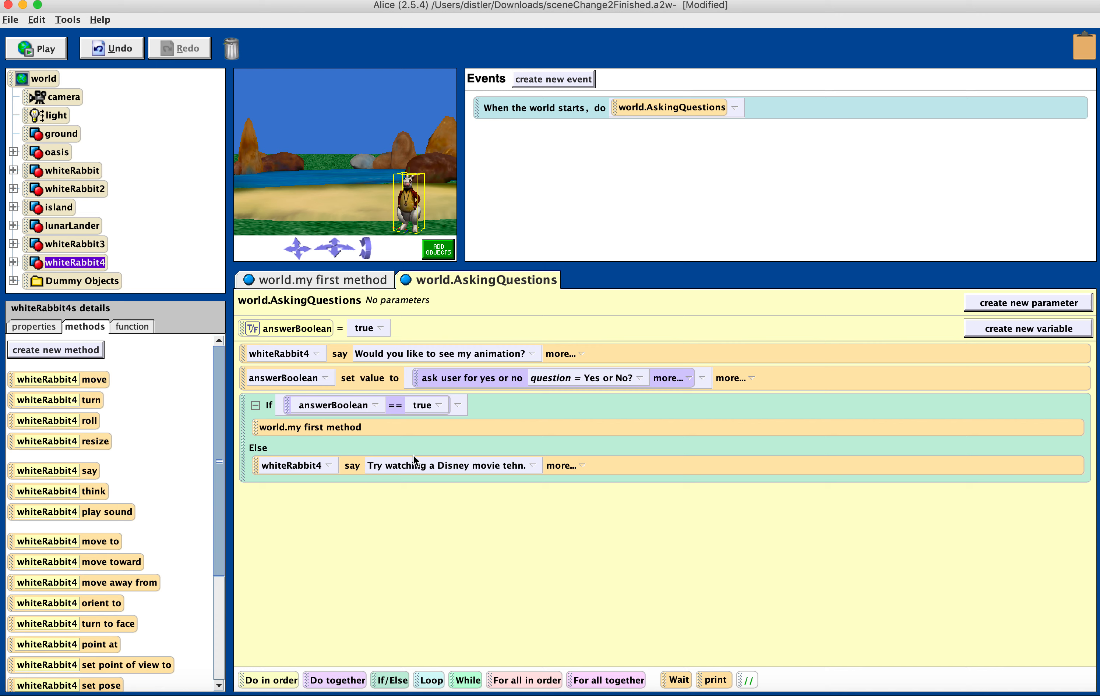
pyautogui.moveTo(384, 483)
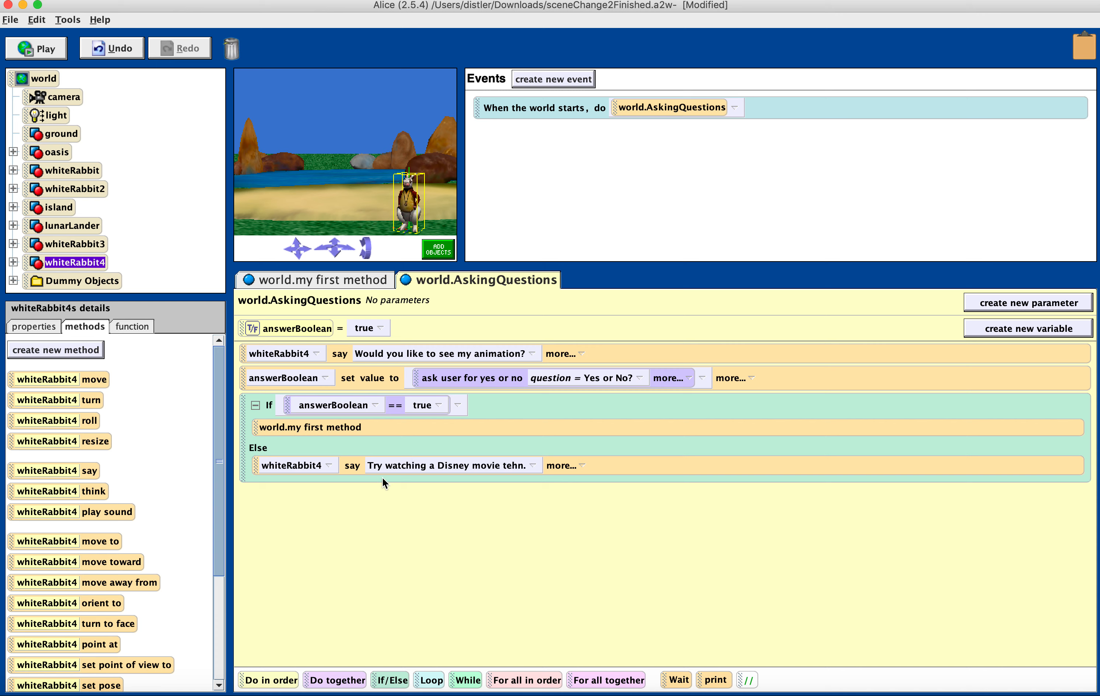
pyautogui.moveTo(384, 485)
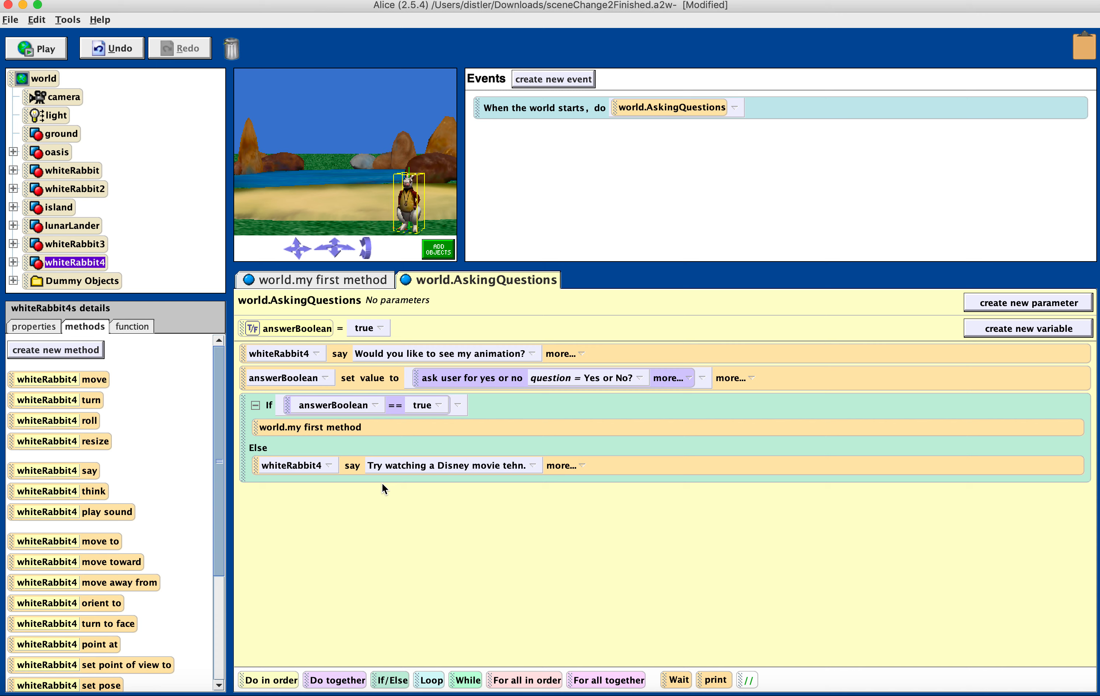
pyautogui.moveTo(513, 117)
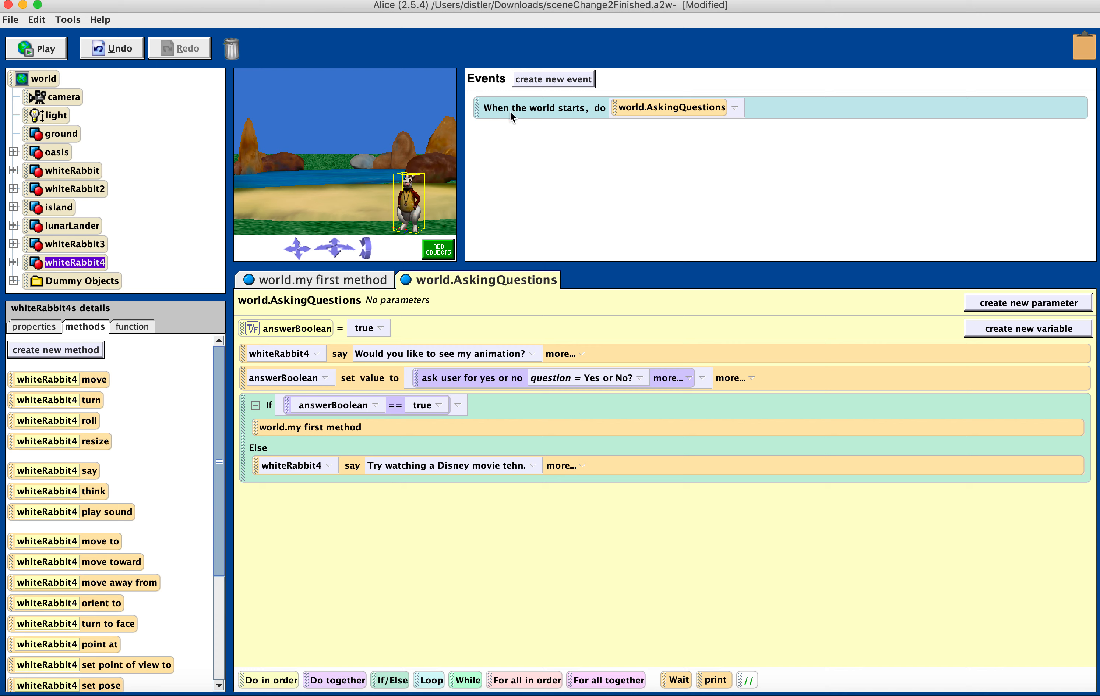
pyautogui.moveTo(656, 115)
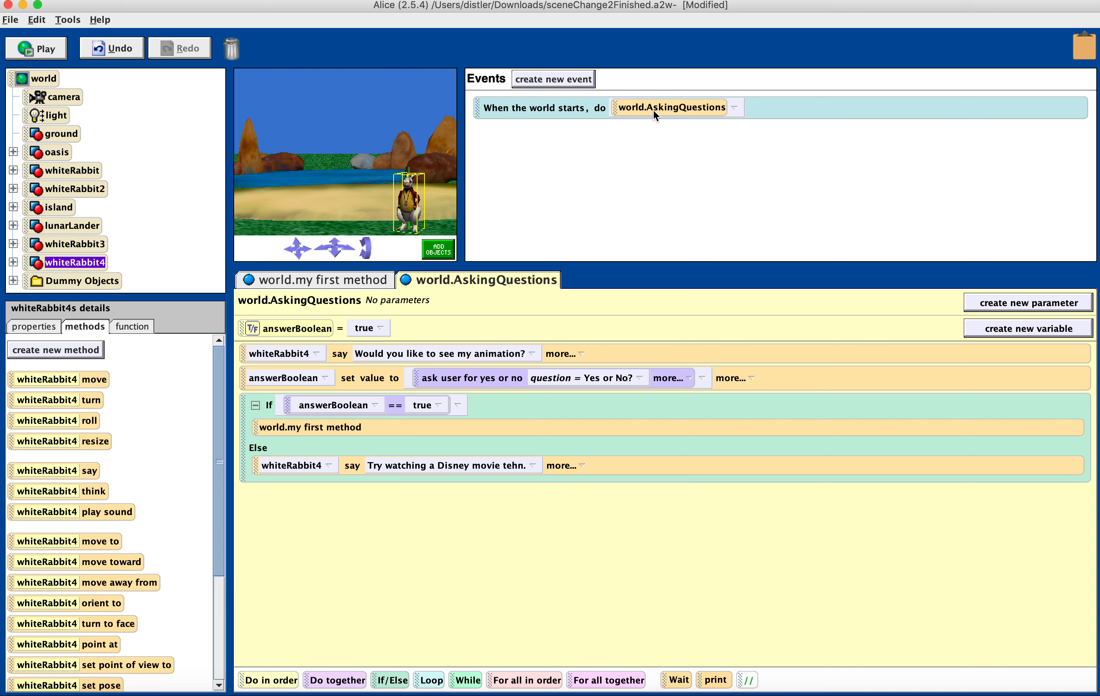
pyautogui.moveTo(540, 232)
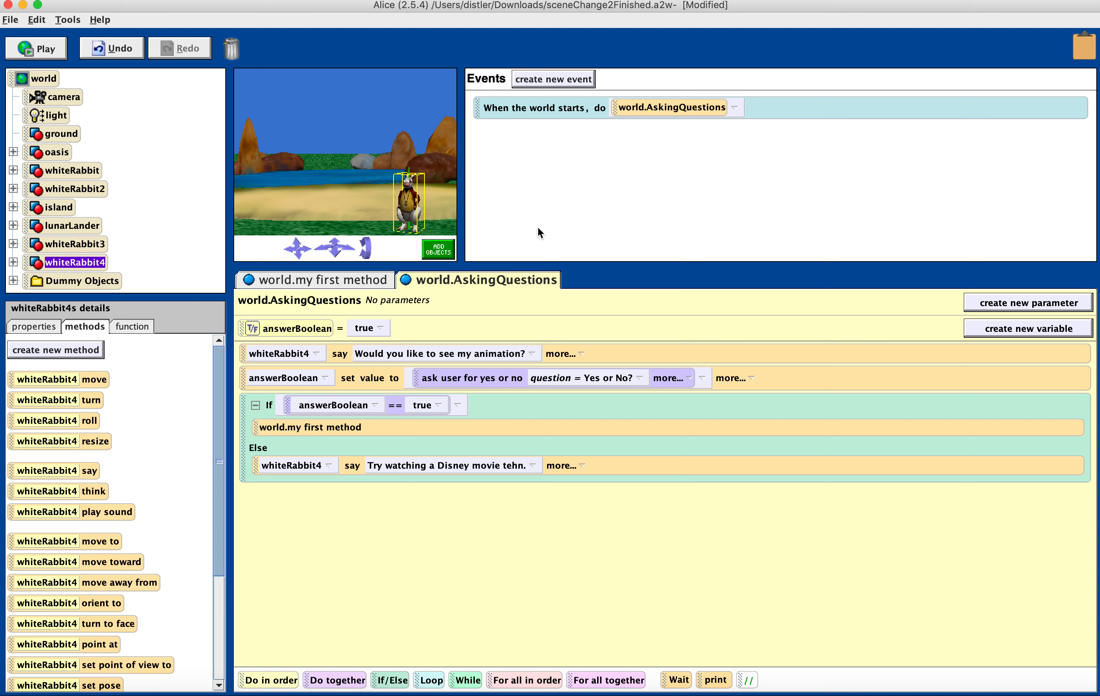
pyautogui.click(320, 280)
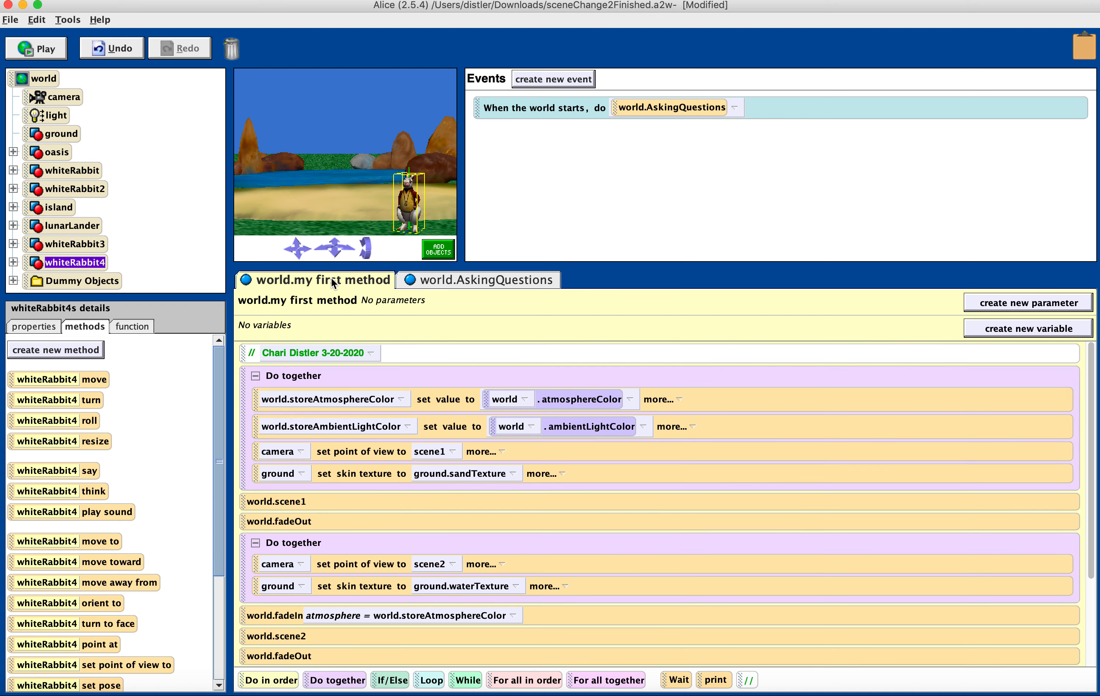
pyautogui.moveTo(431, 285)
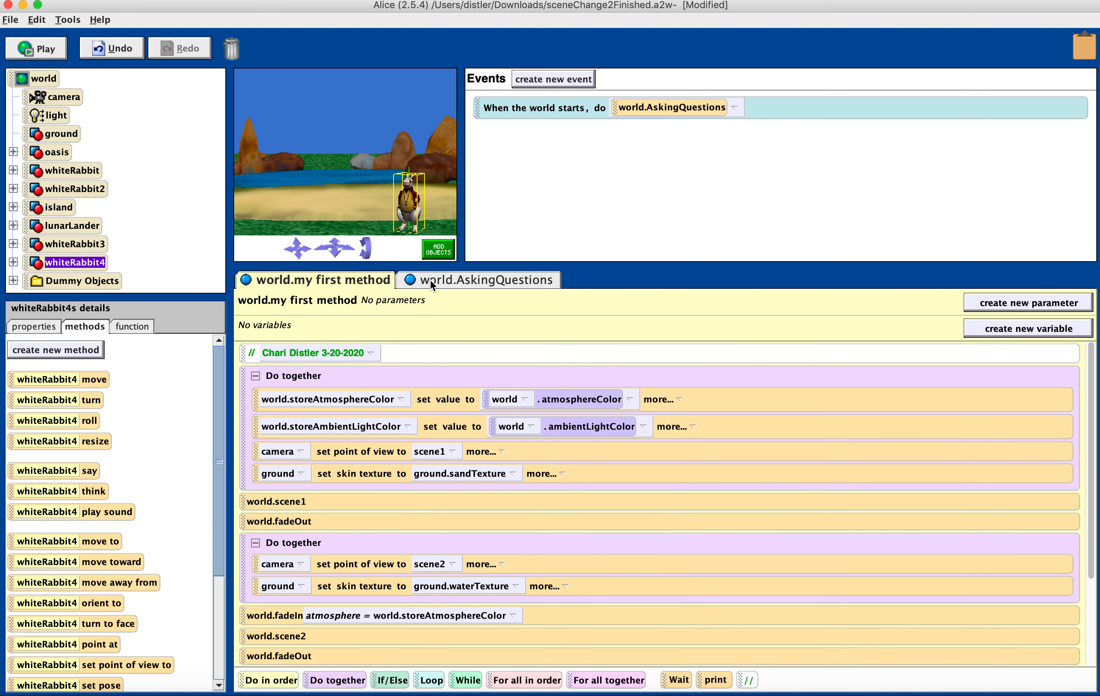
pyautogui.click(478, 279)
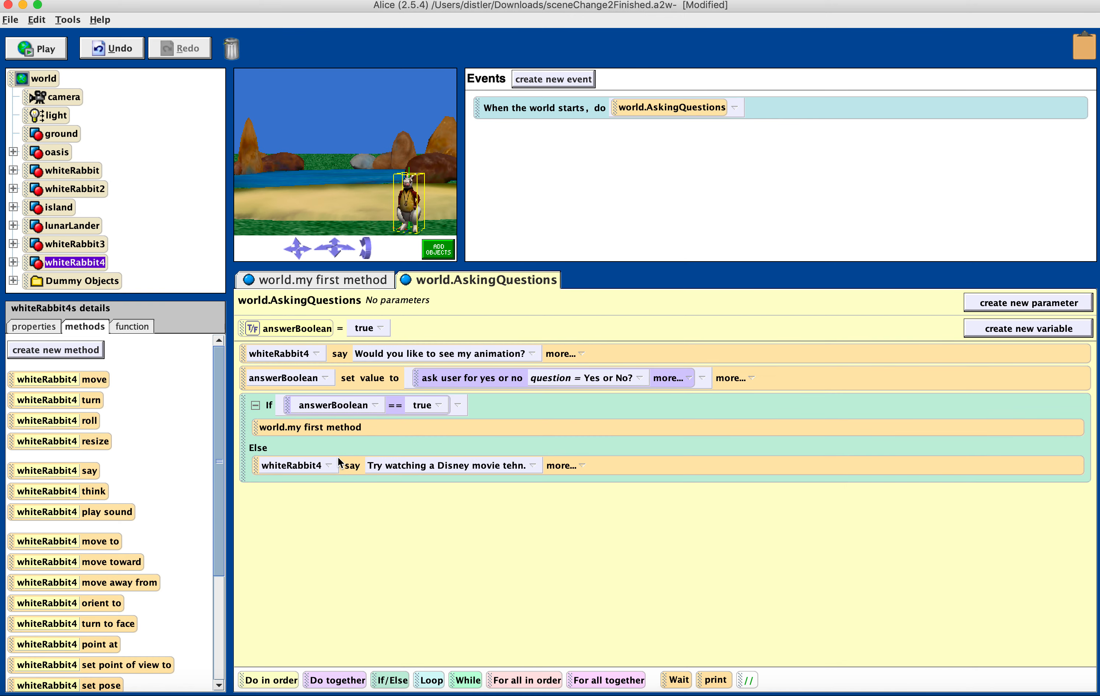
pyautogui.moveTo(365, 470)
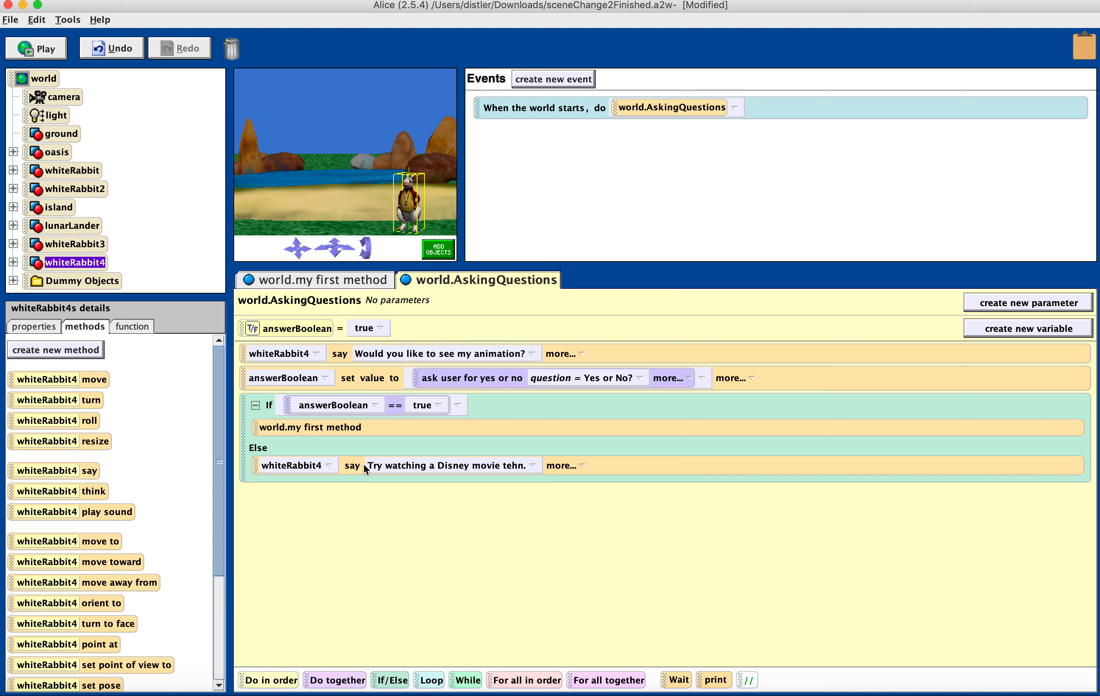
pyautogui.moveTo(577, 3)
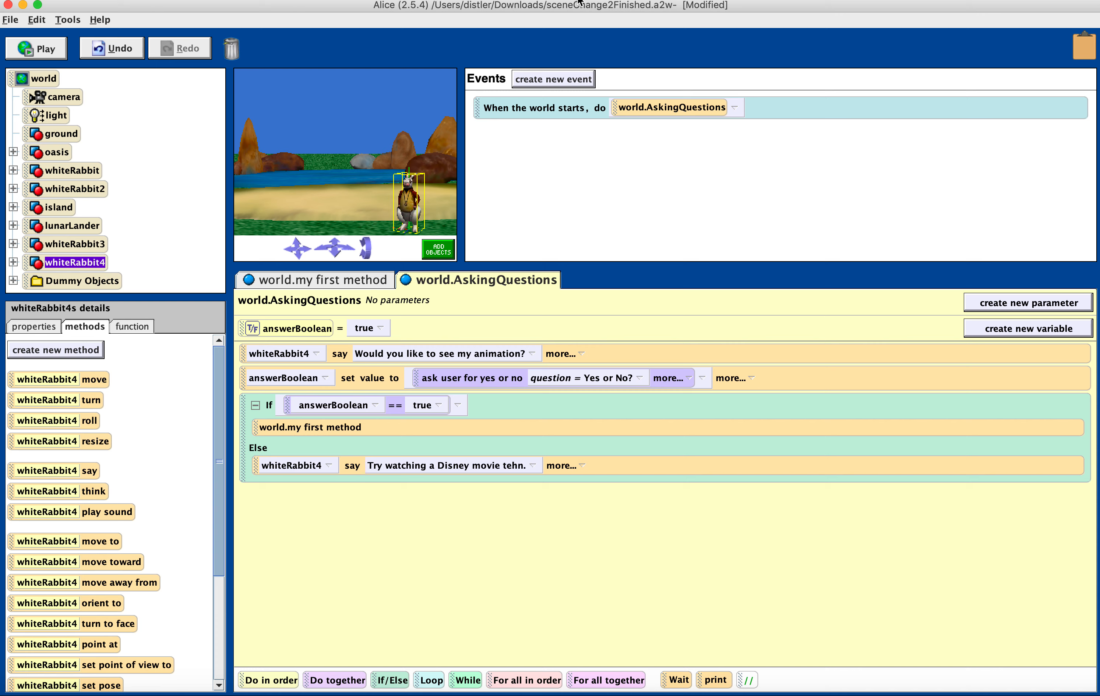